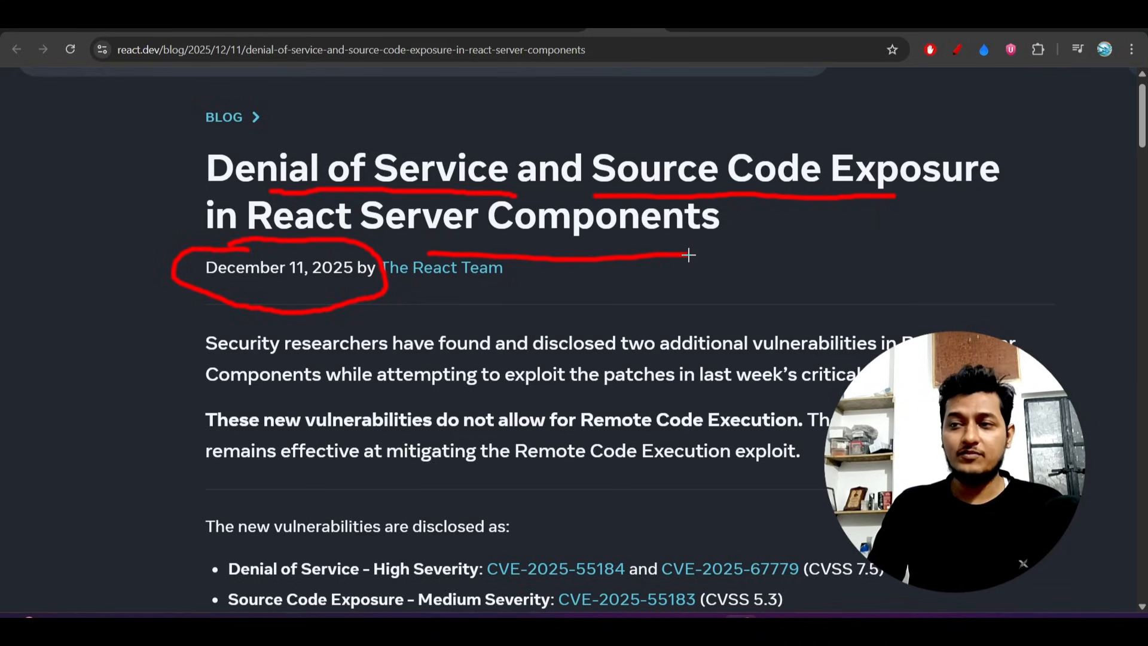
Step: Scroll down the Denial of Service post to reach and underline its High Severity label
scroll(down, 3)
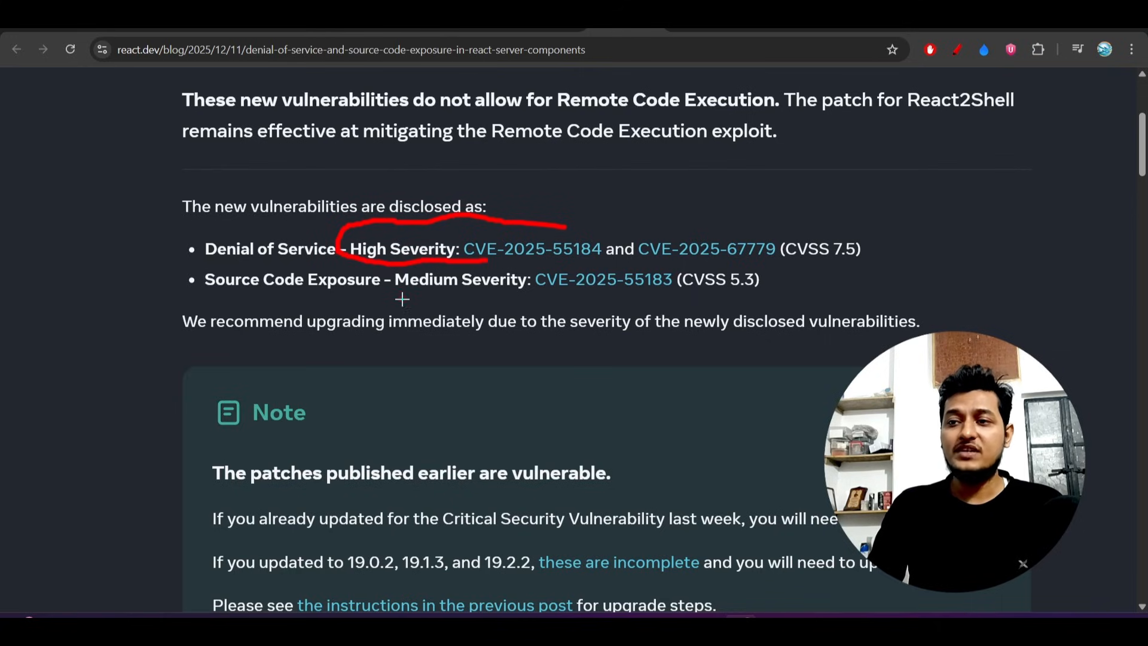
scroll(down, 3)
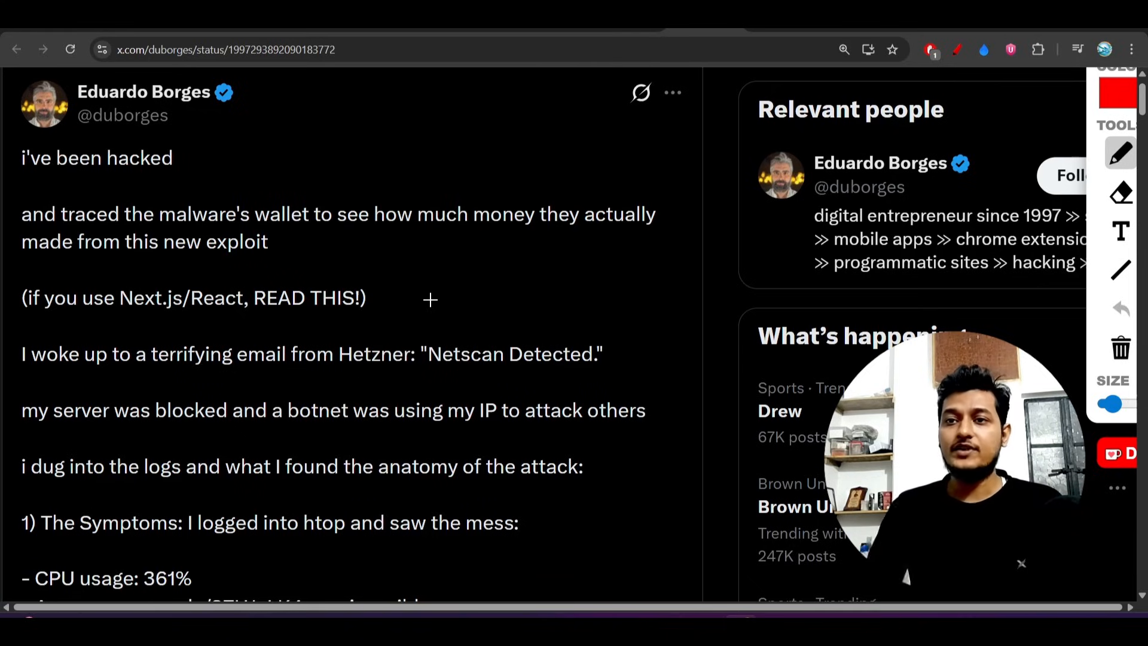
mouse_move(230, 124)
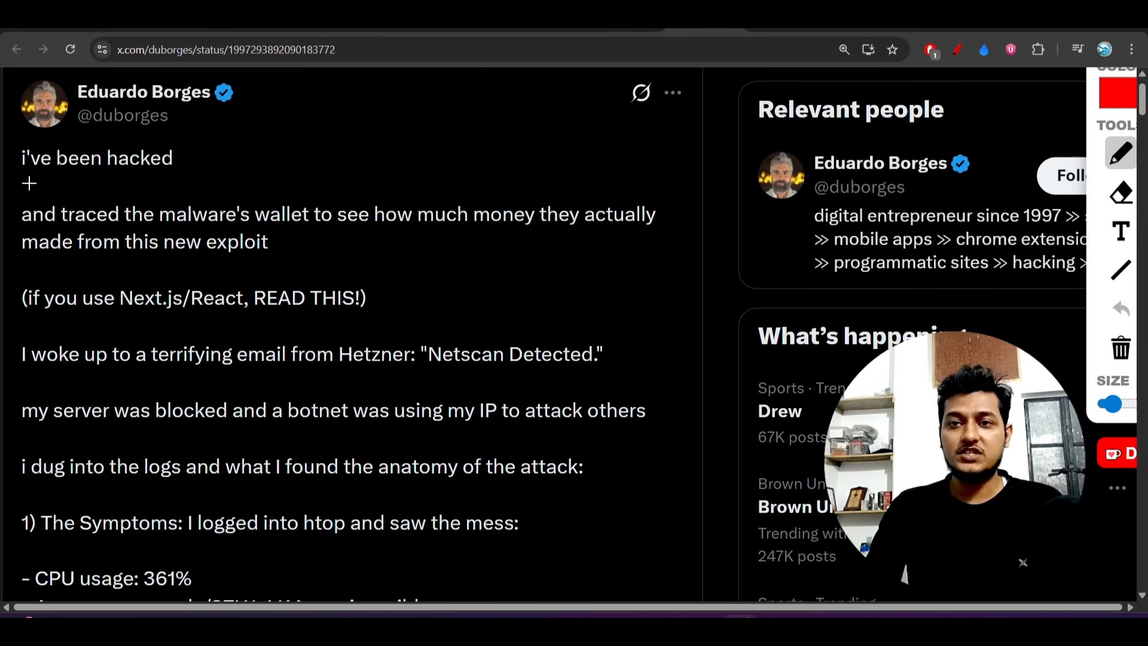
Step: Underline 'i've been hacked' and scroll through the tweet's attack anatomy and symptoms list
drag(23, 186, 168, 185)
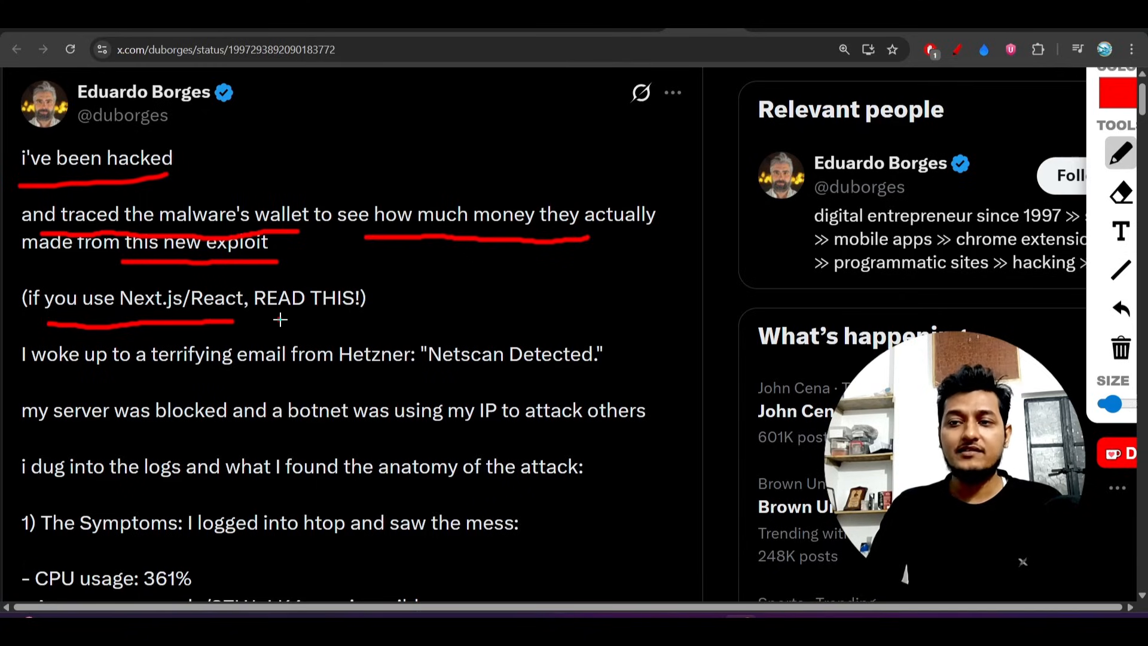
scroll(down, 3)
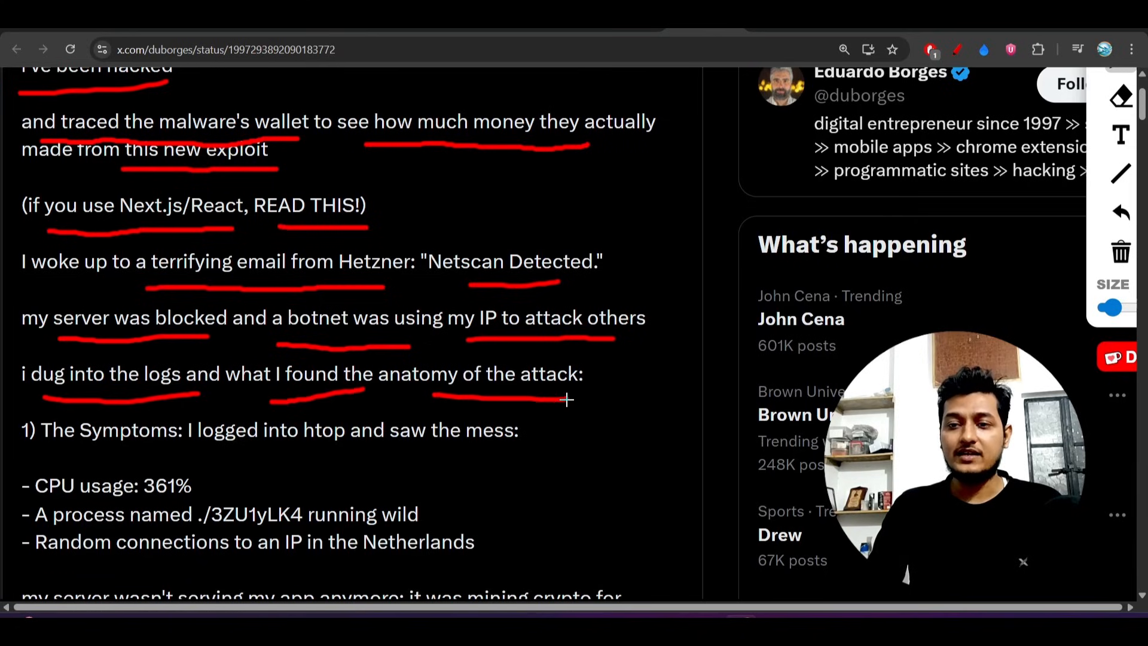
scroll(down, 3)
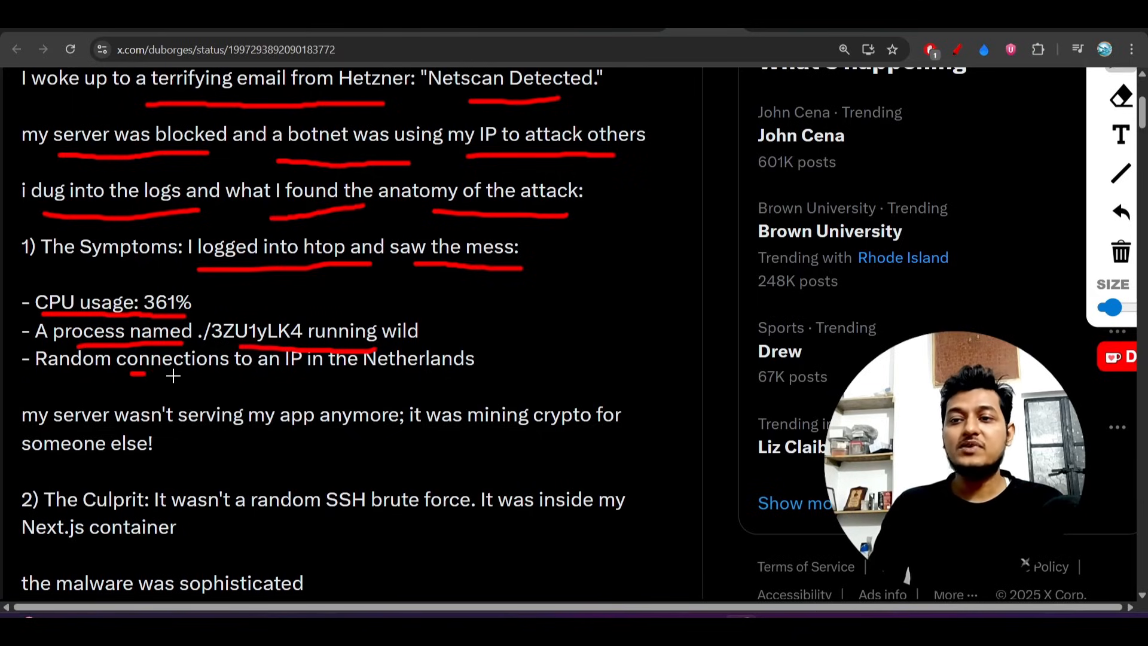
scroll(down, 3)
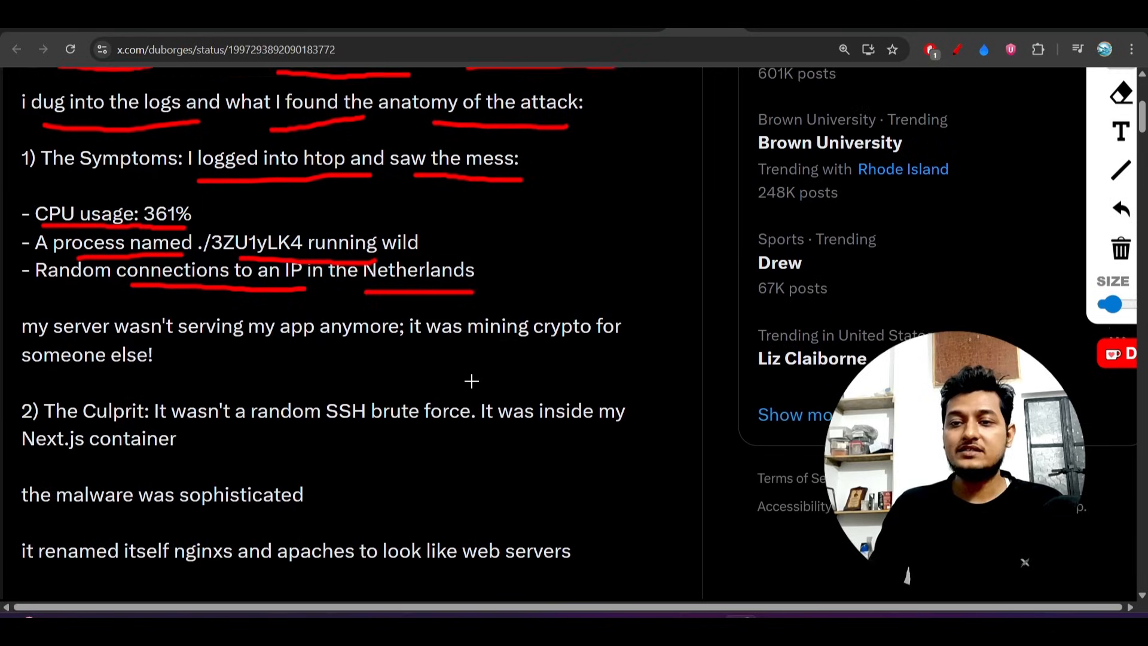
scroll(down, 3)
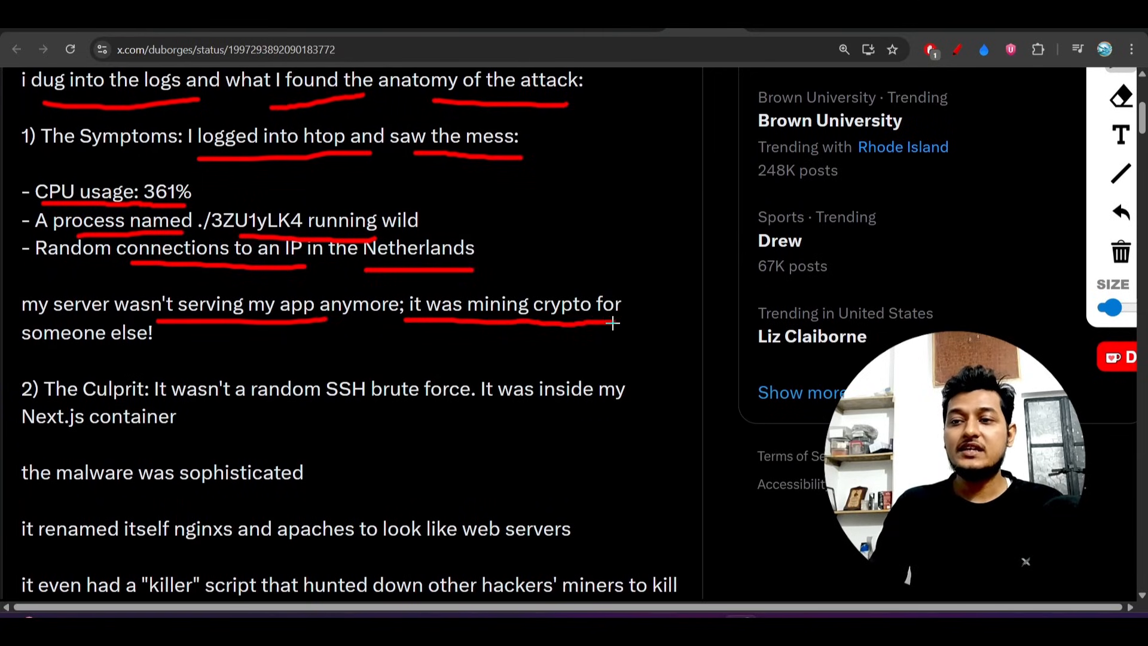
scroll(down, 3)
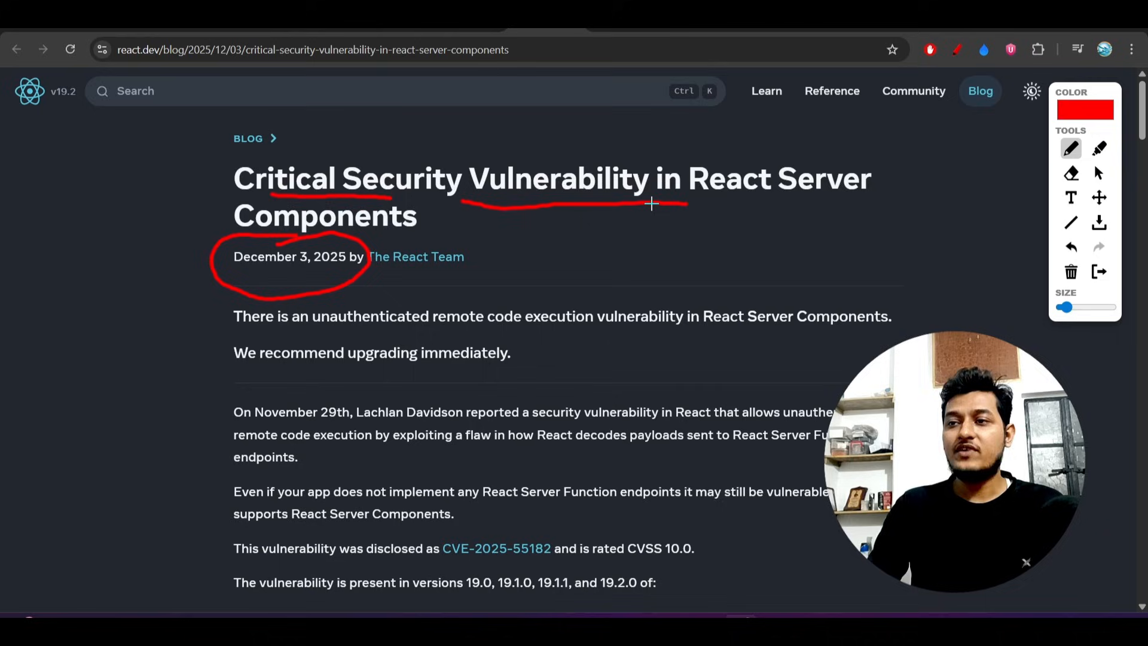
mouse_move(445, 246)
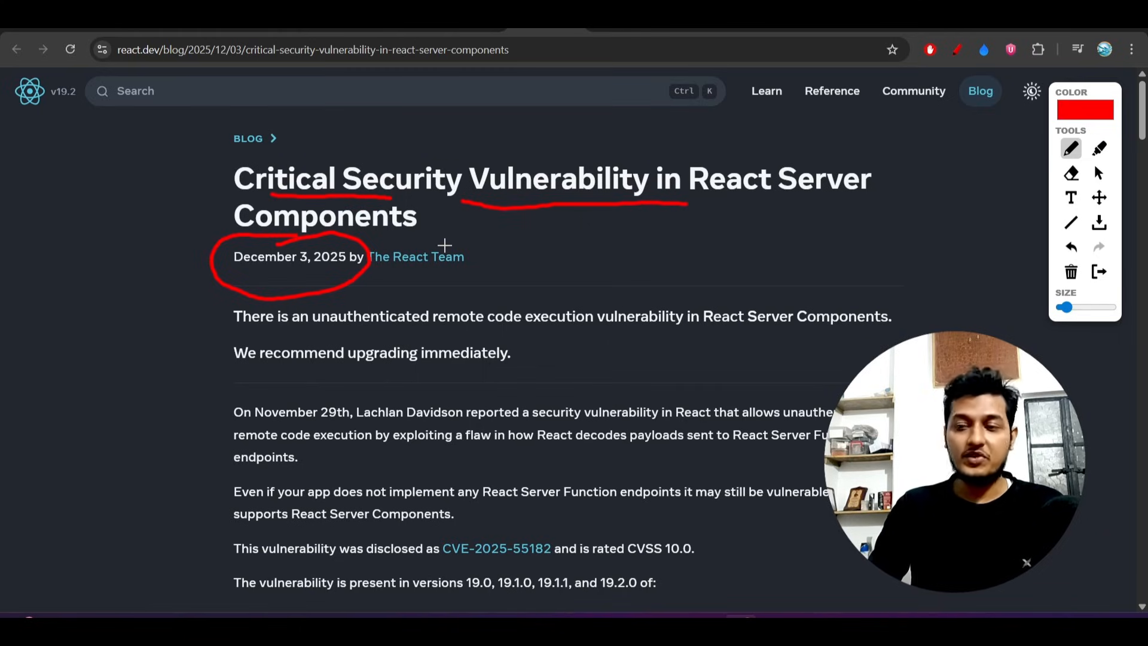
mouse_move(524, 360)
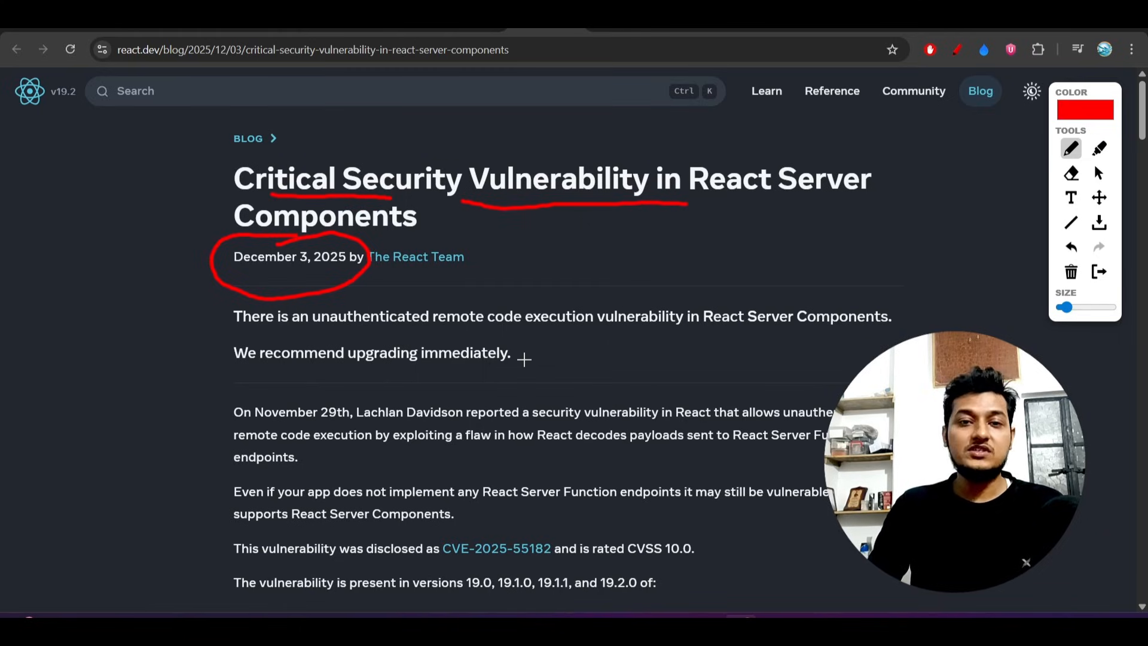
Step: Scroll through the post's affected versions 19.0–19.2.0 and affected frameworks while marking them in red
scroll(down, 3)
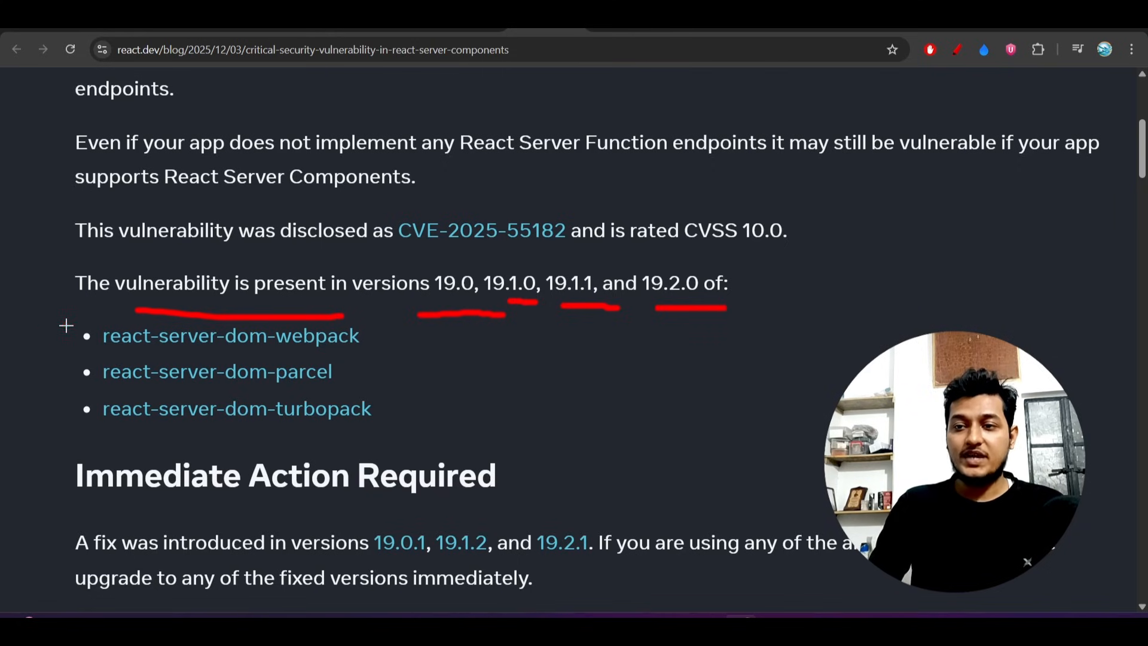
scroll(down, 3)
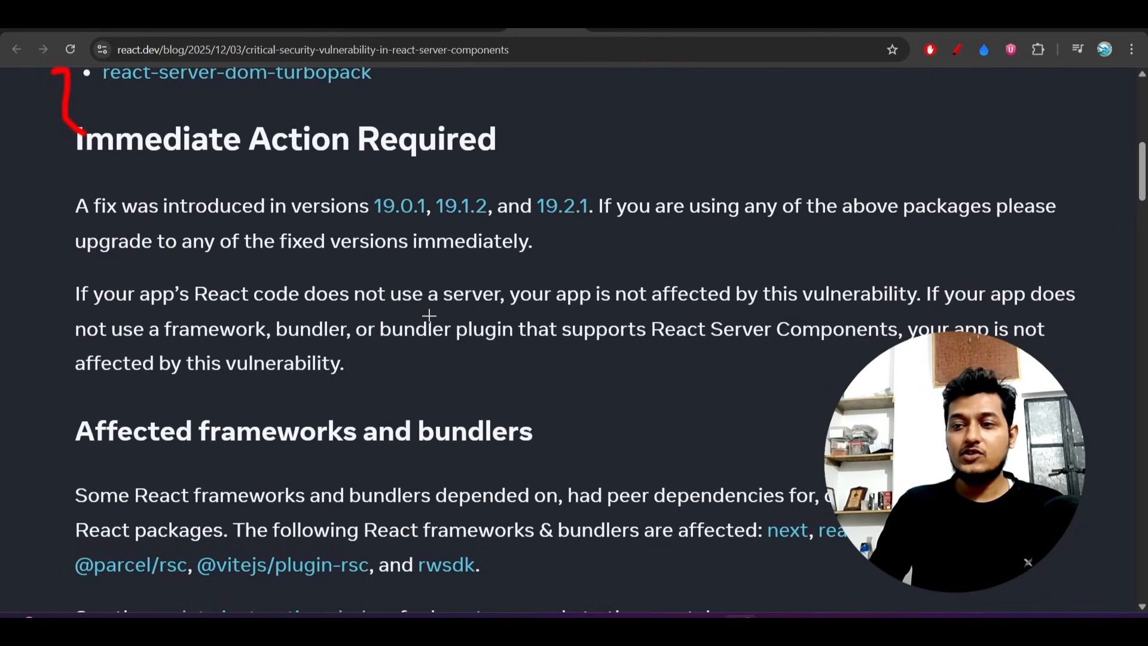
scroll(down, 3)
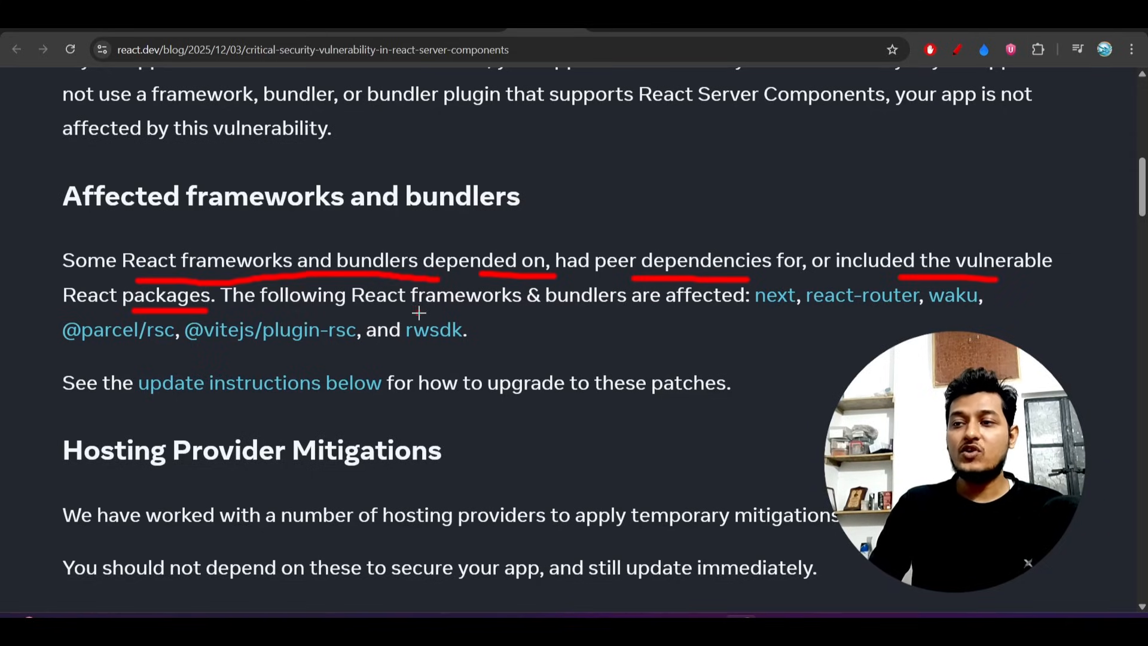
scroll(down, 3)
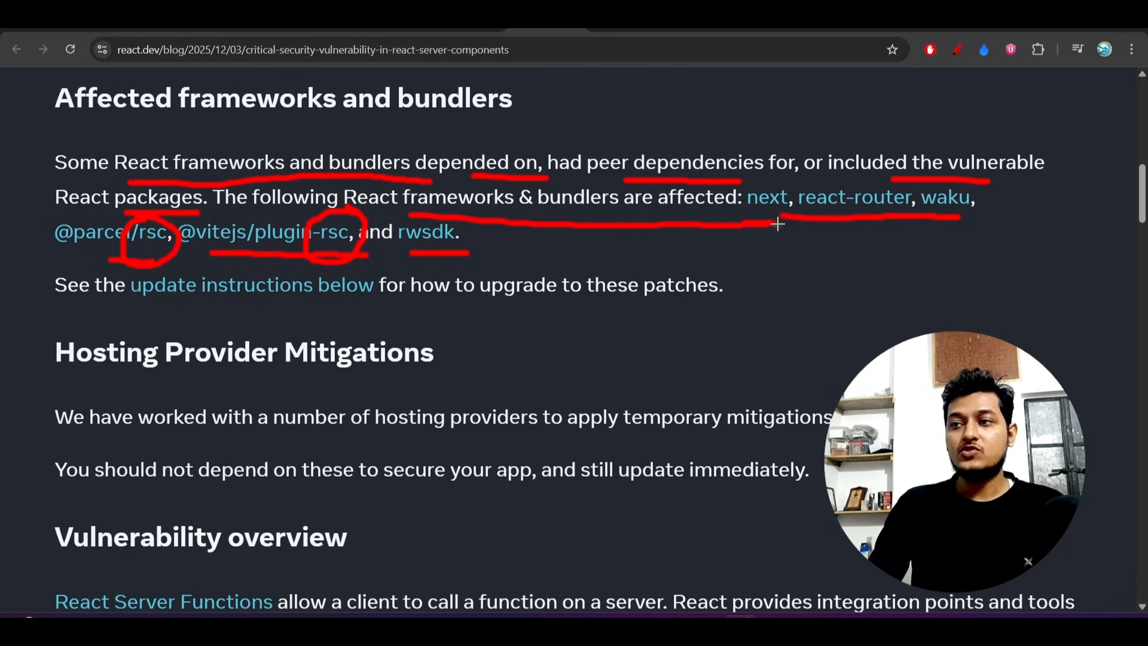
scroll(up, 3)
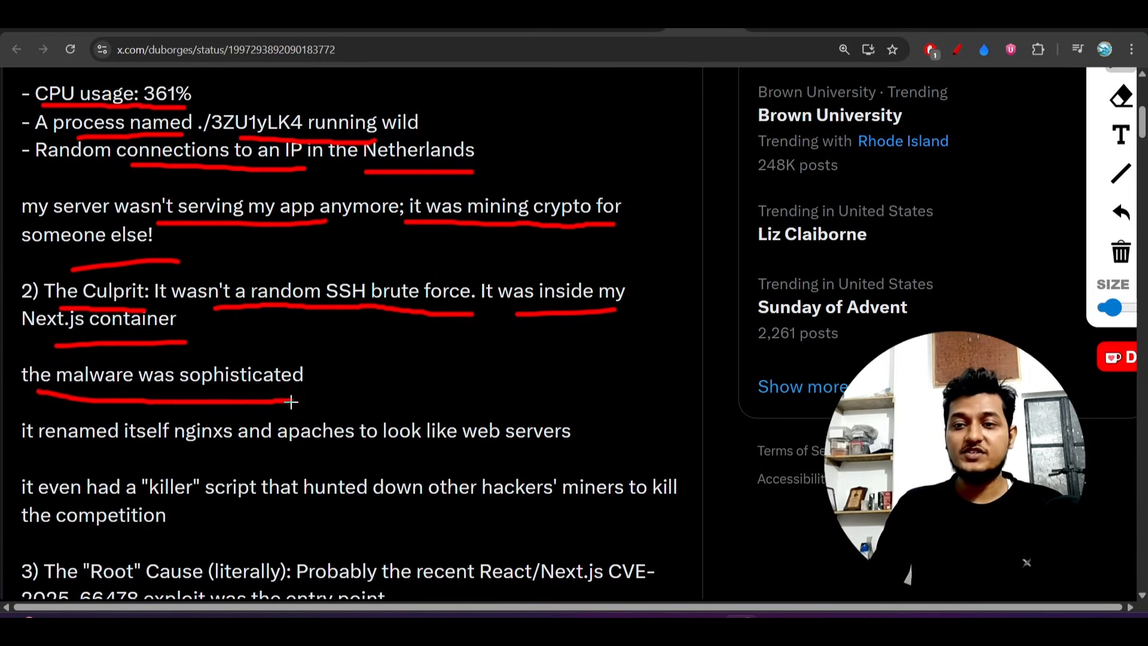
Step: Scroll down the tweet to The Culprit section and its malware-disguise lines
scroll(down, 3)
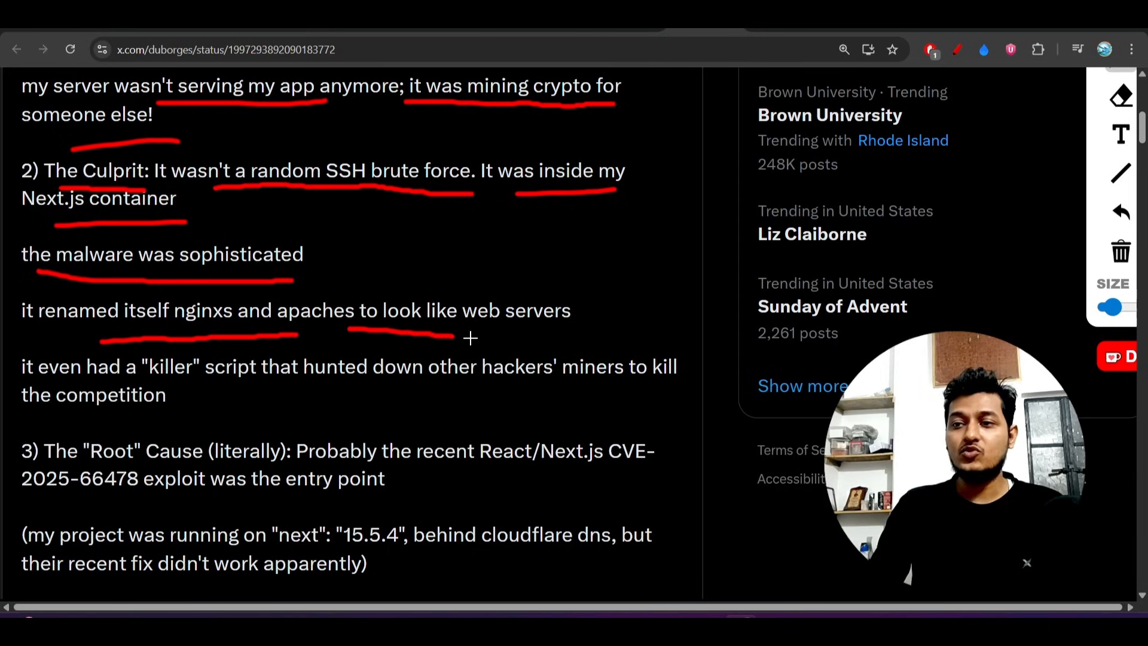
scroll(down, 3)
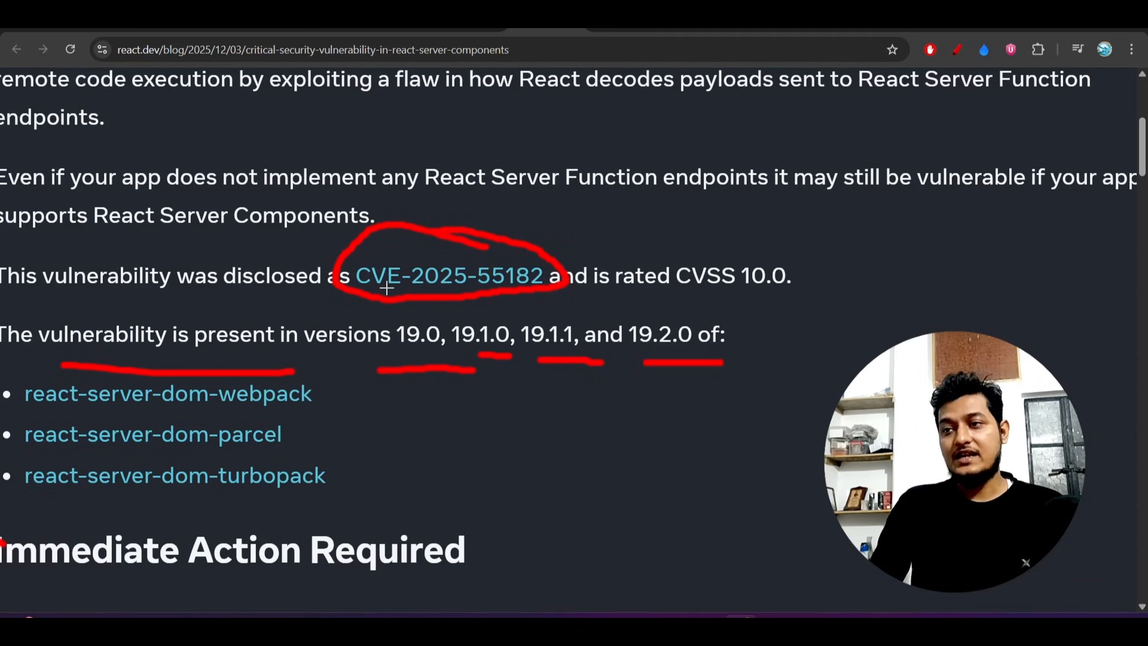
Step: Scroll up to the CVE-2025-55182 link and react-server-dom package list for marking
scroll(up, 3)
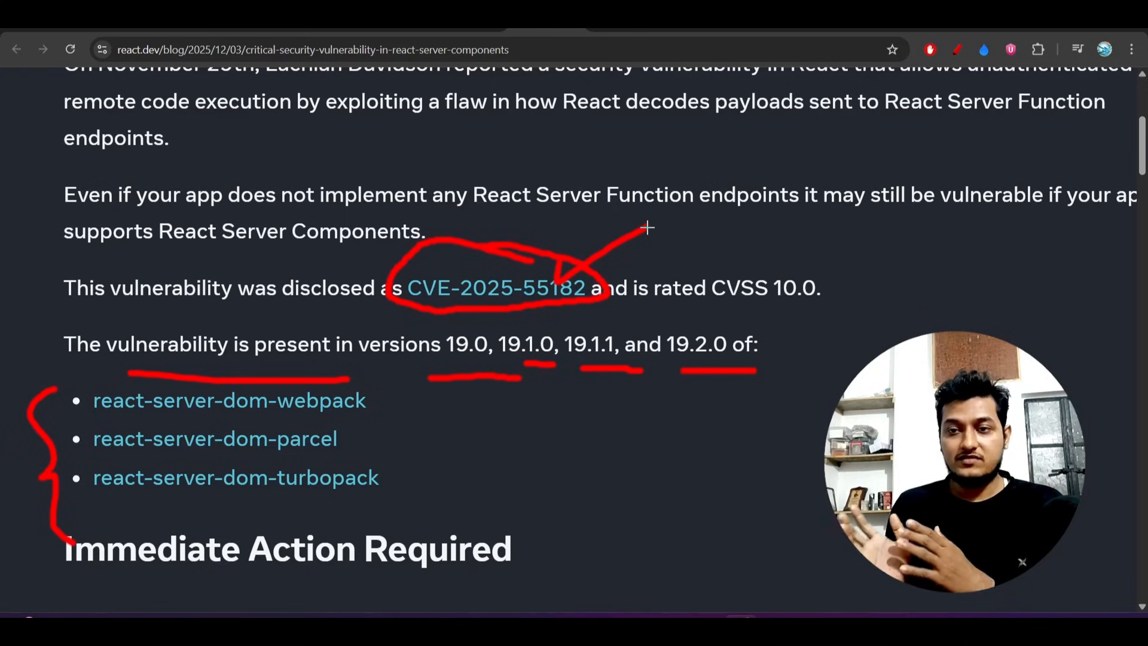
mouse_move(464, 264)
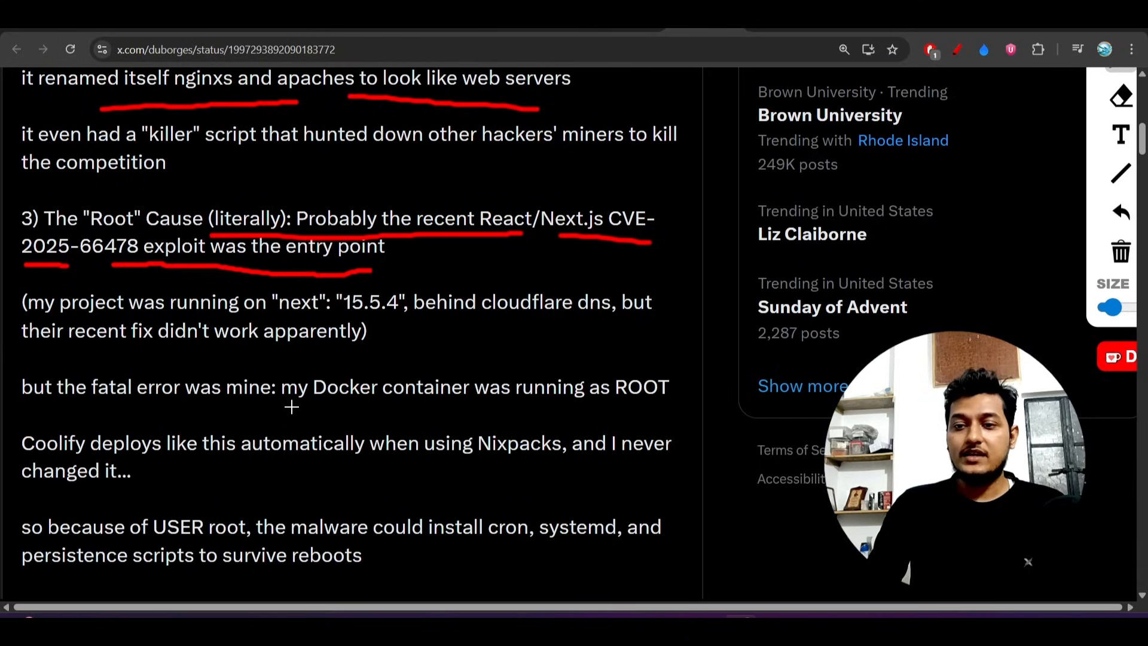
Step: Scroll down the tweet to the Root Cause line naming the CVE-2025-66478 exploit
scroll(down, 3)
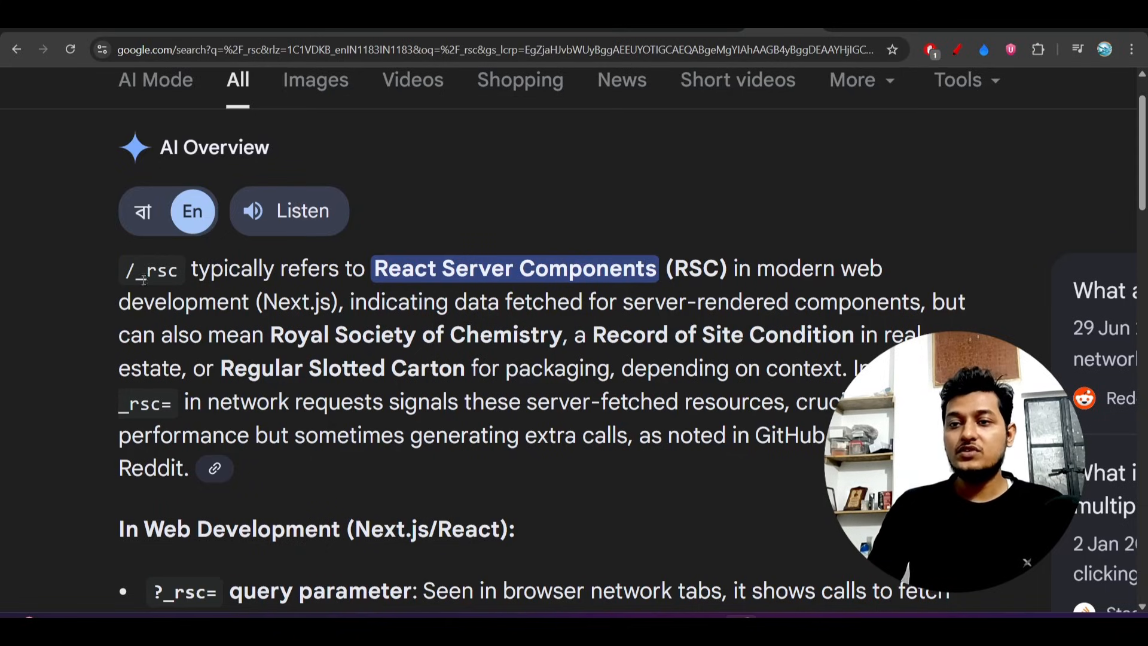
mouse_move(184, 274)
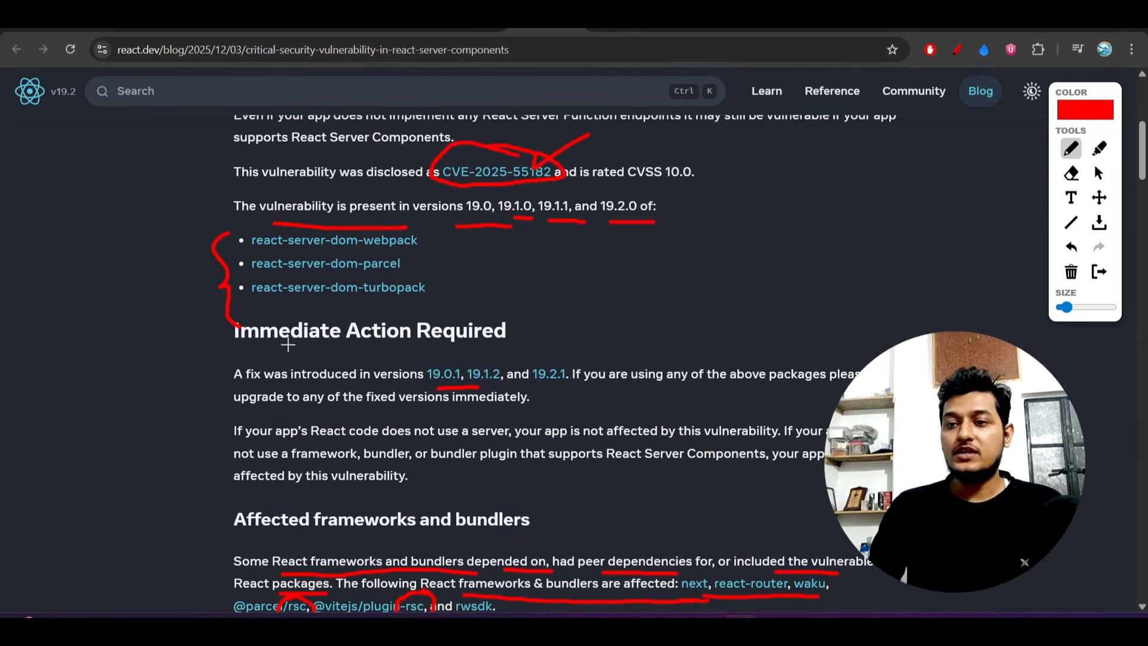
Step: Scroll the post to Immediate Action Required and the fixed versions 19.0.1, 19.1.2, 19.2.1
scroll(down, 3)
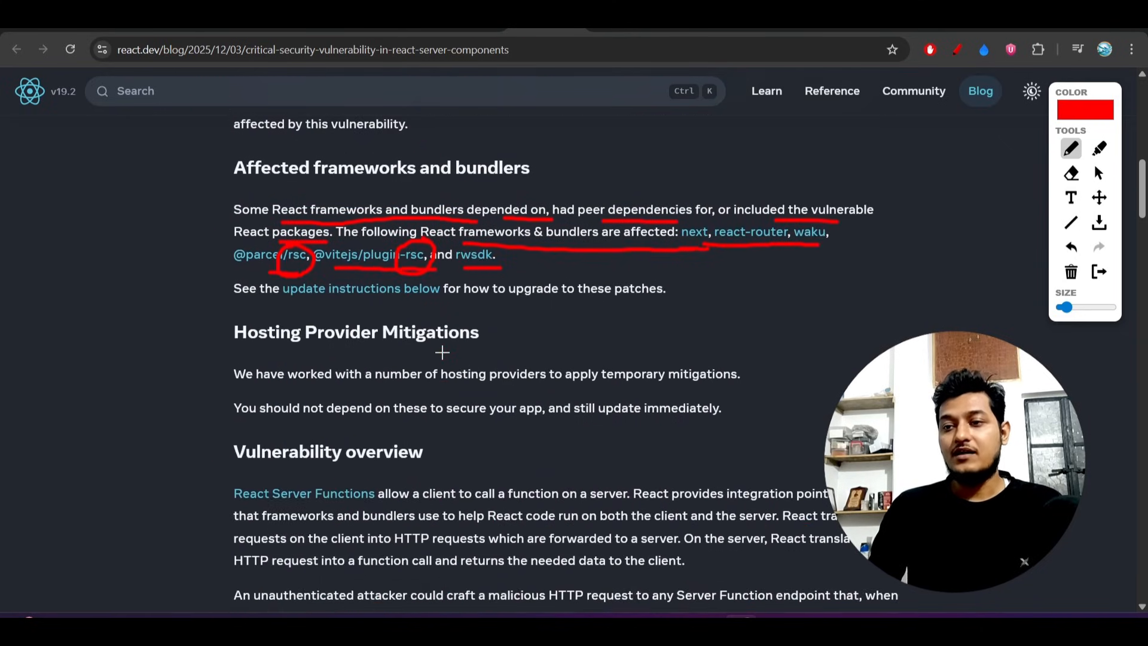
scroll(up, 3)
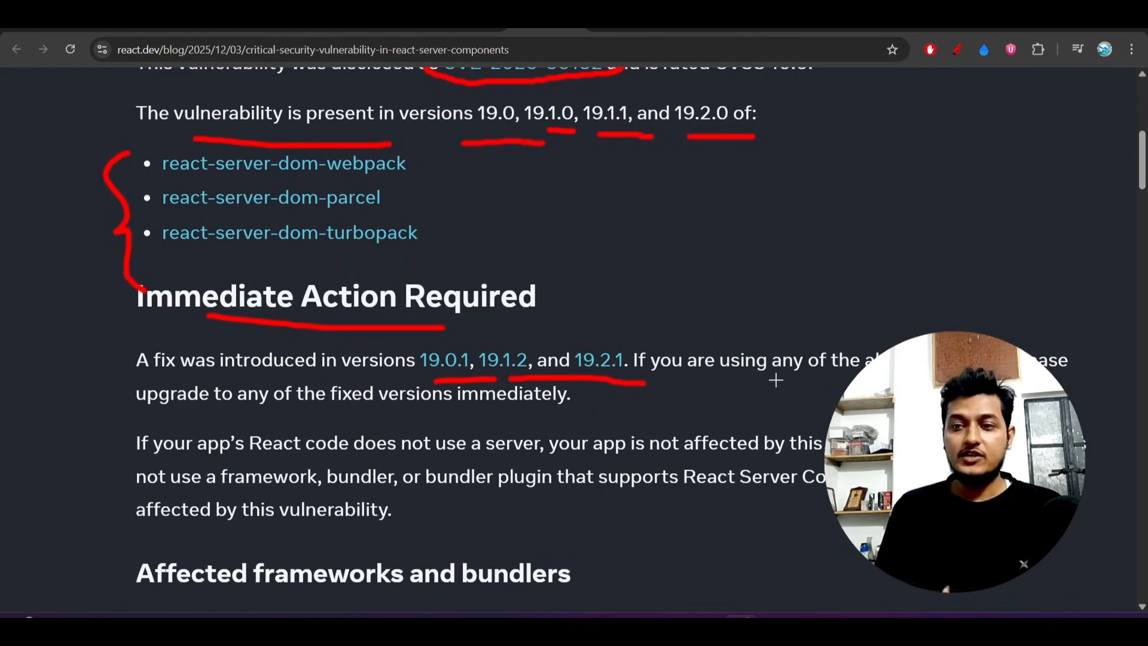
mouse_move(853, 360)
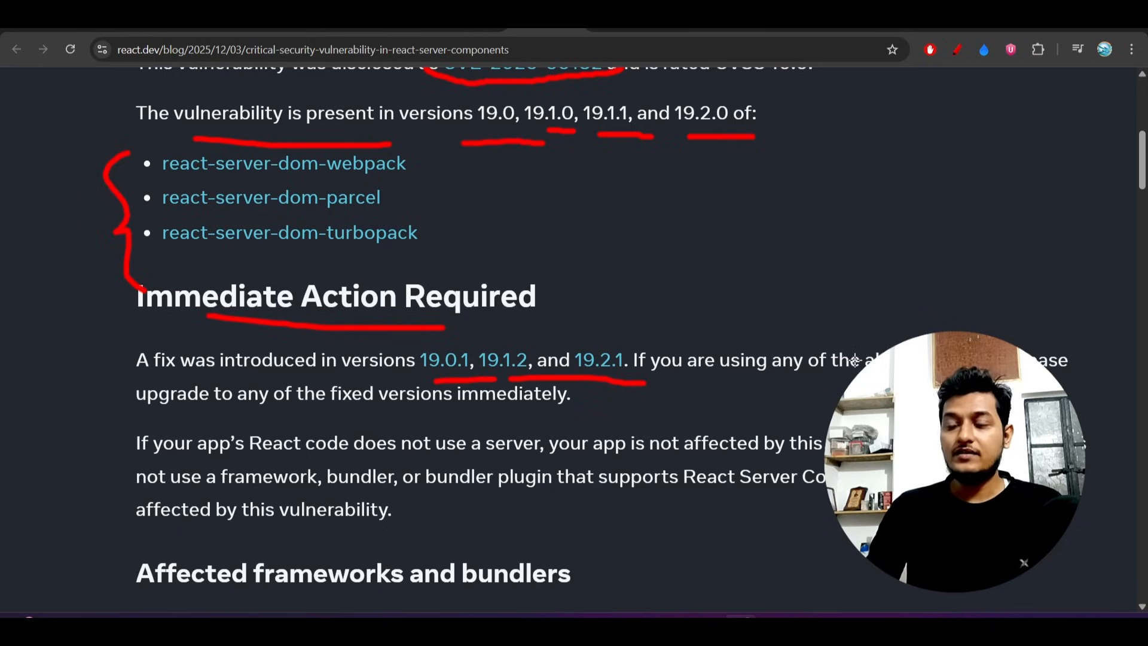
mouse_move(594, 414)
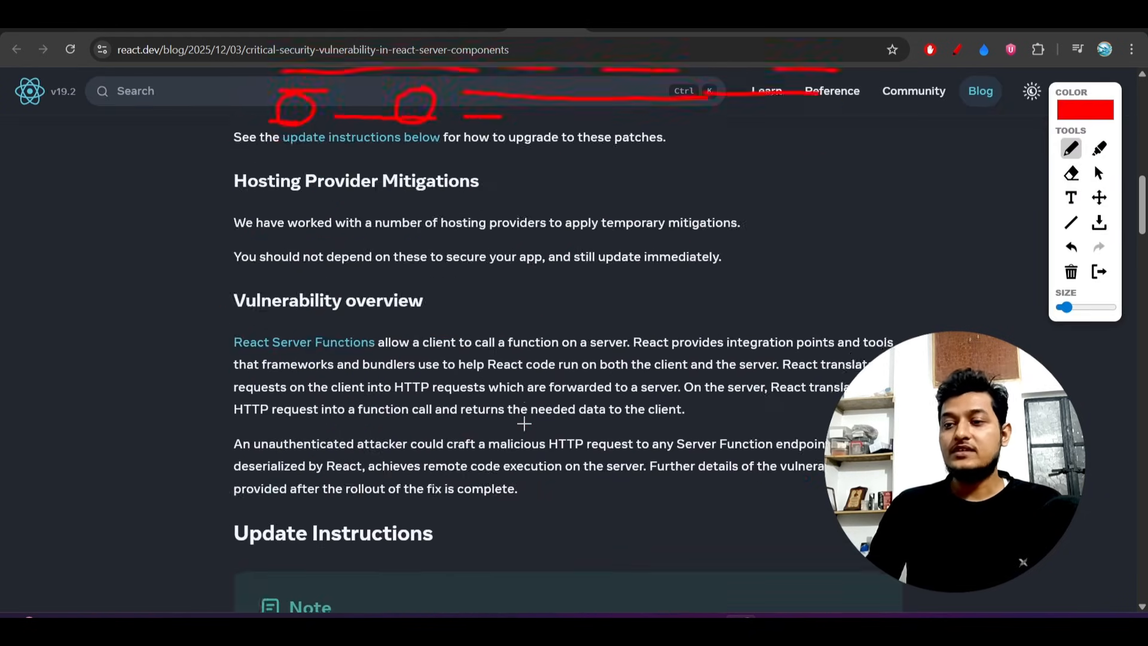
scroll(up, 3)
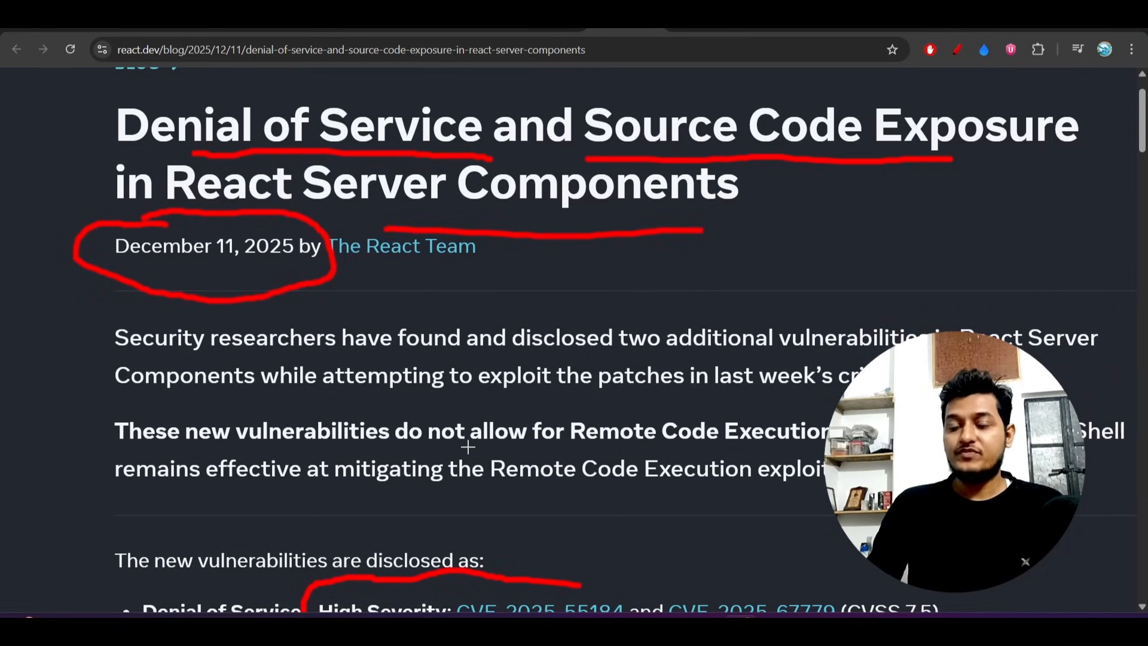
Step: Underline the High Severity: Denial of Service heading and its infinite-loop attack description in red
scroll(down, 3)
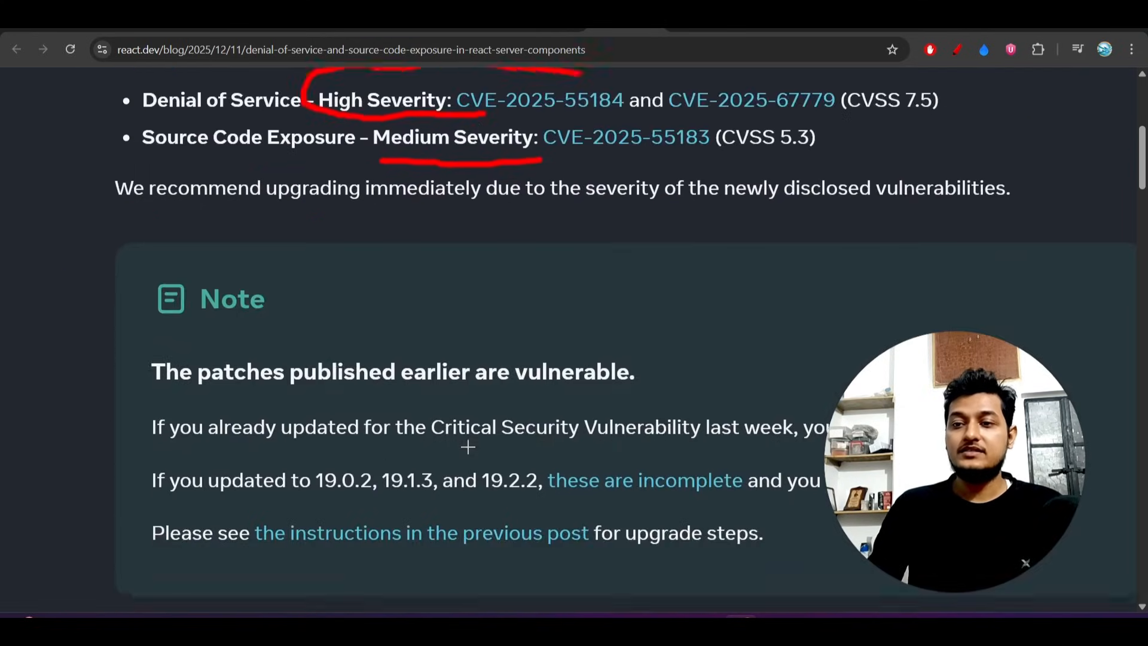
scroll(down, 3)
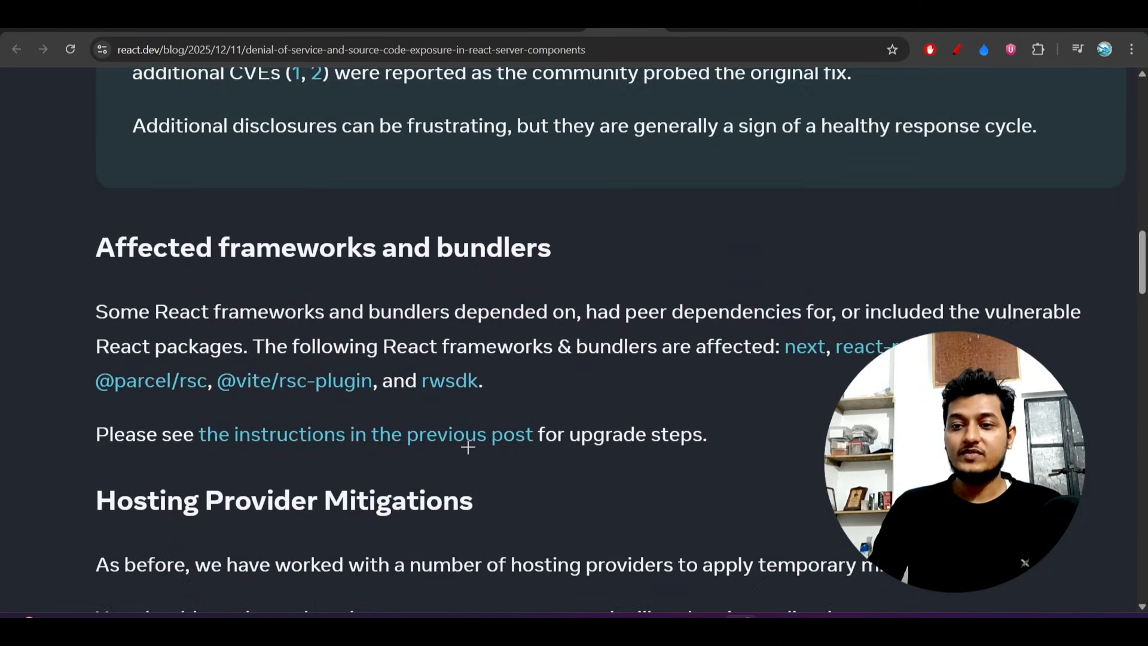
scroll(up, 3)
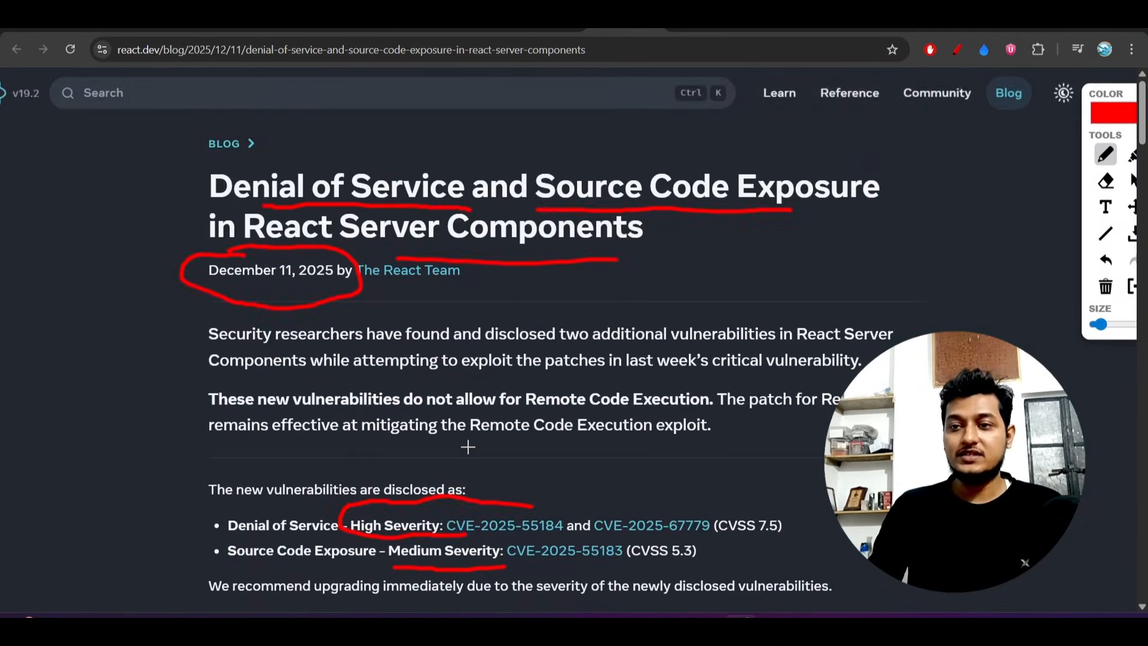
scroll(down, 3)
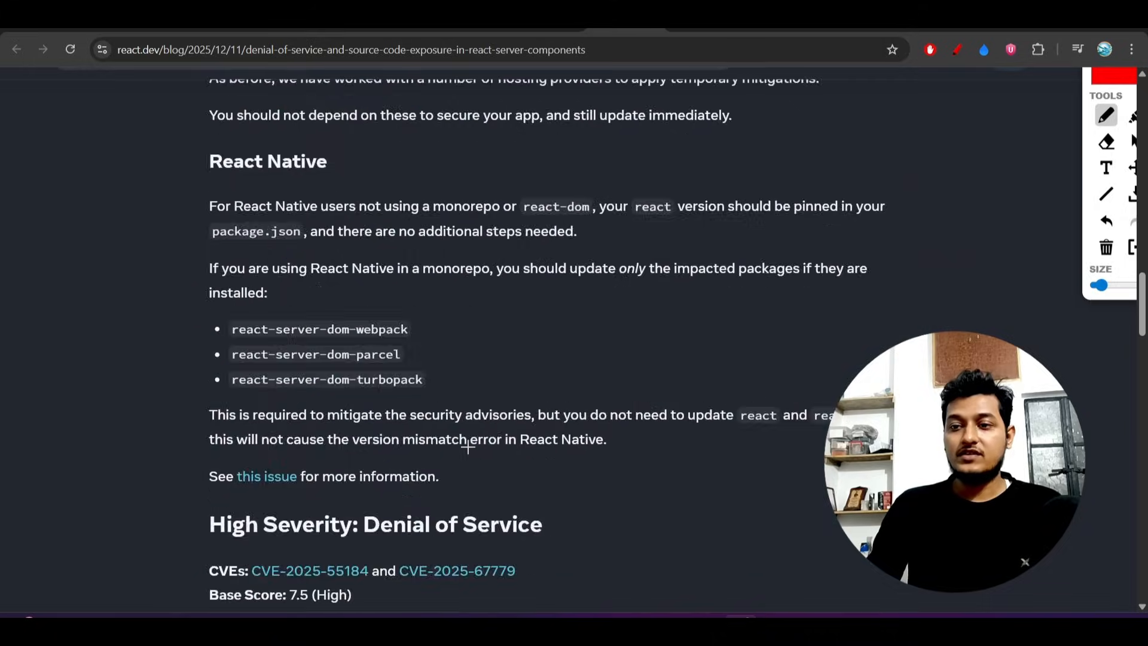
scroll(down, 3)
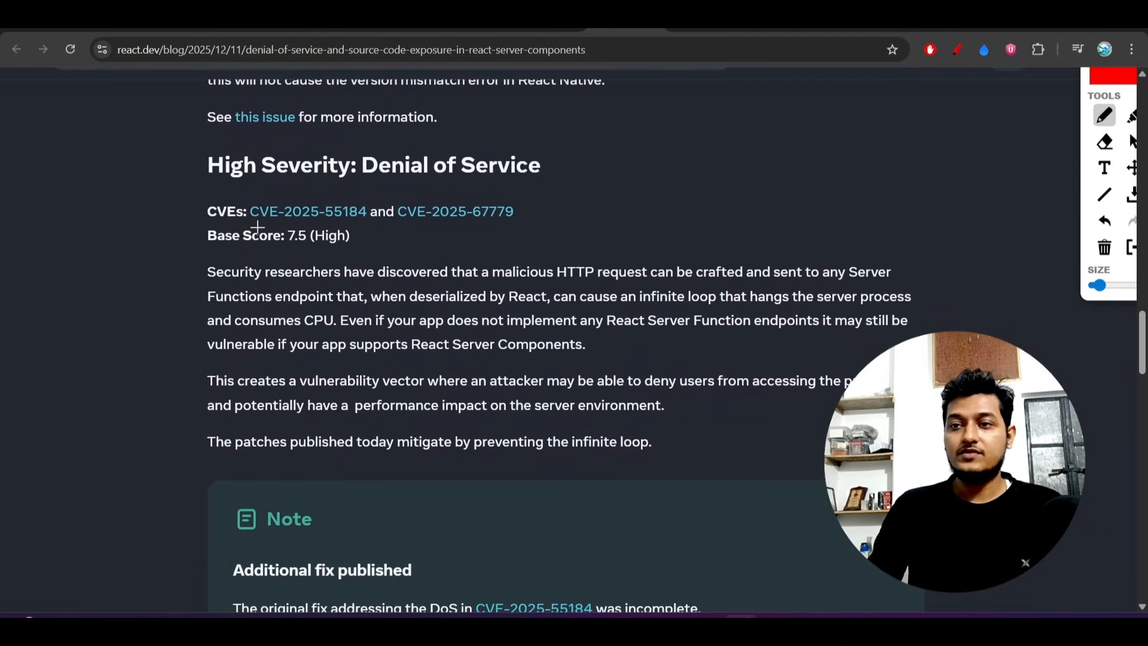
drag(246, 186, 472, 181)
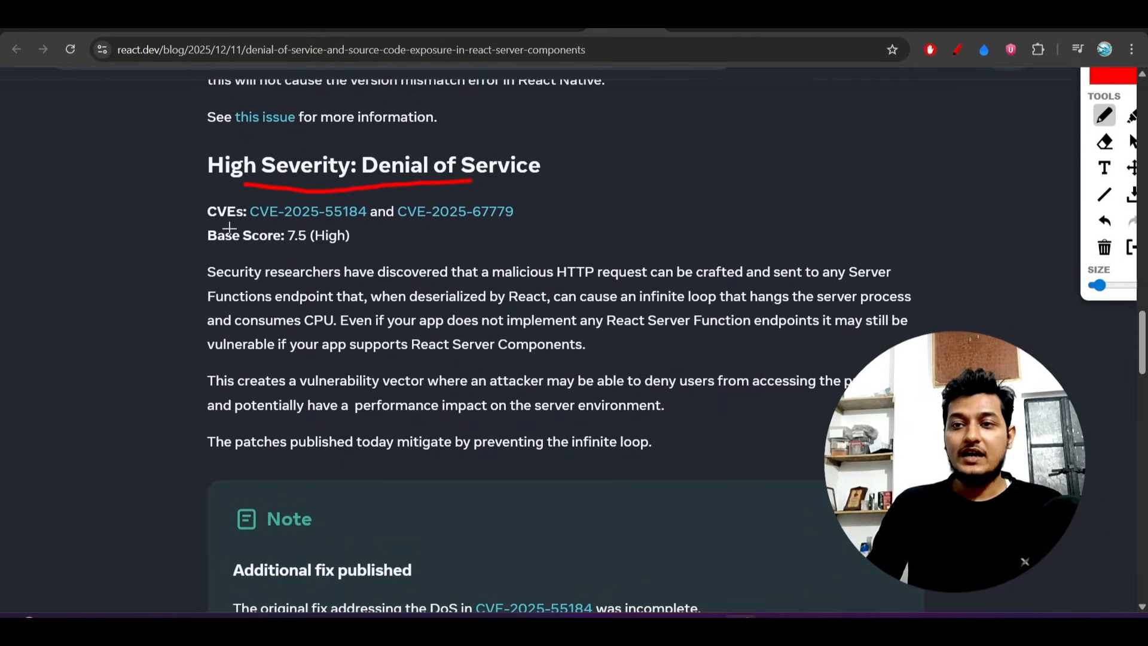
drag(220, 227, 432, 236)
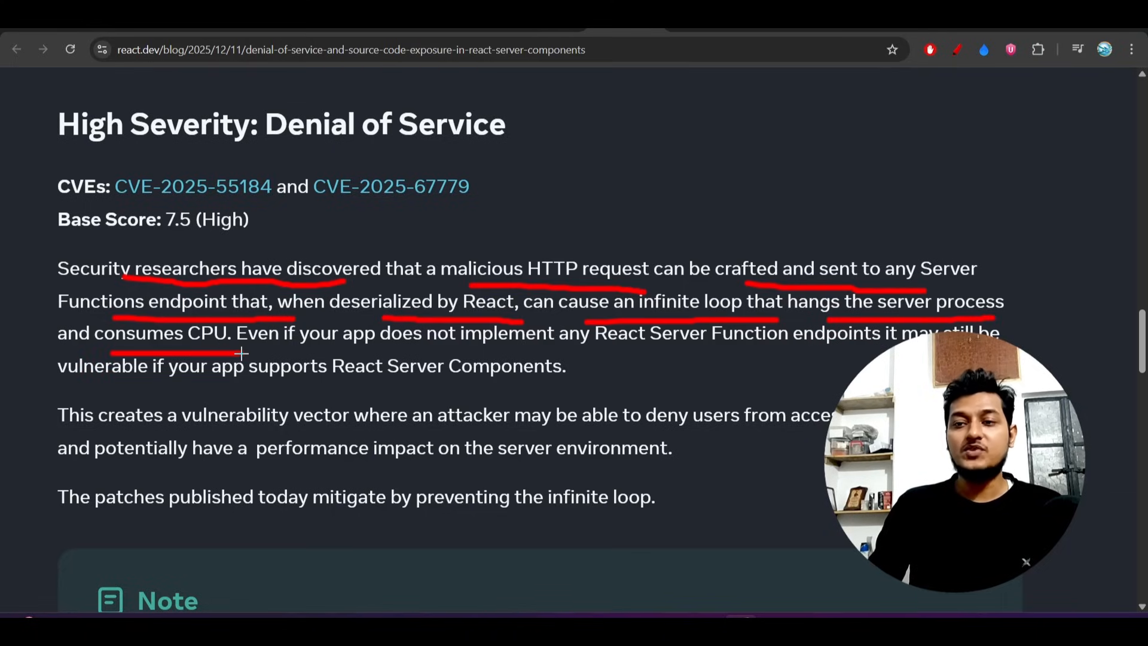
mouse_move(651, 70)
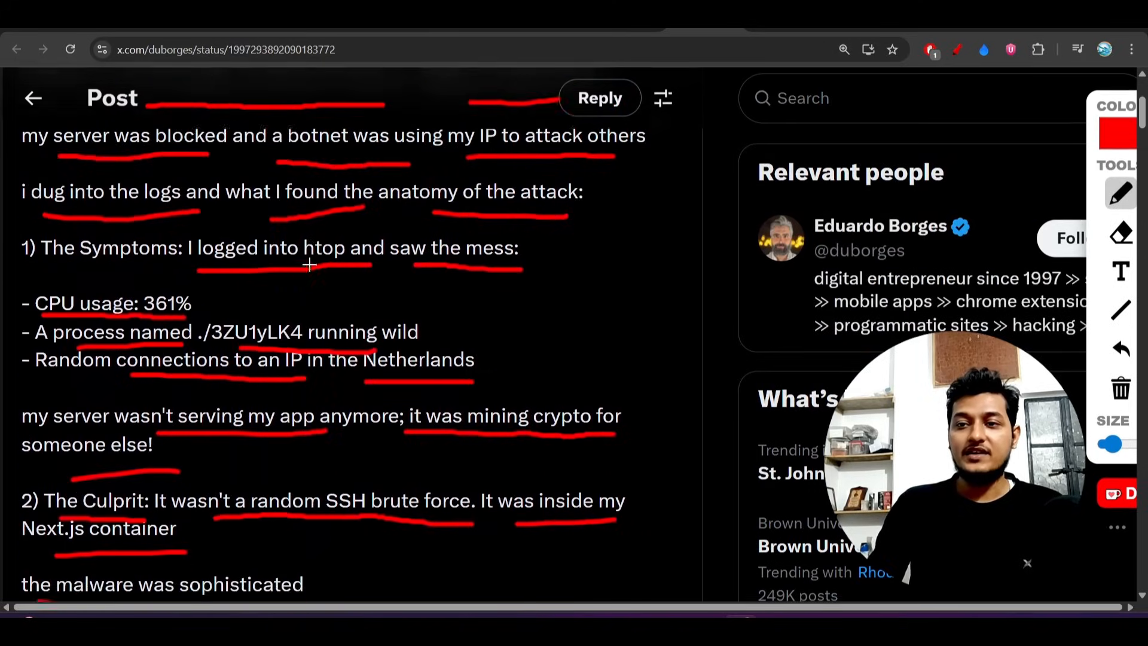
Step: Scroll up the X post to its crypto-mining lines for underlining
scroll(up, 3)
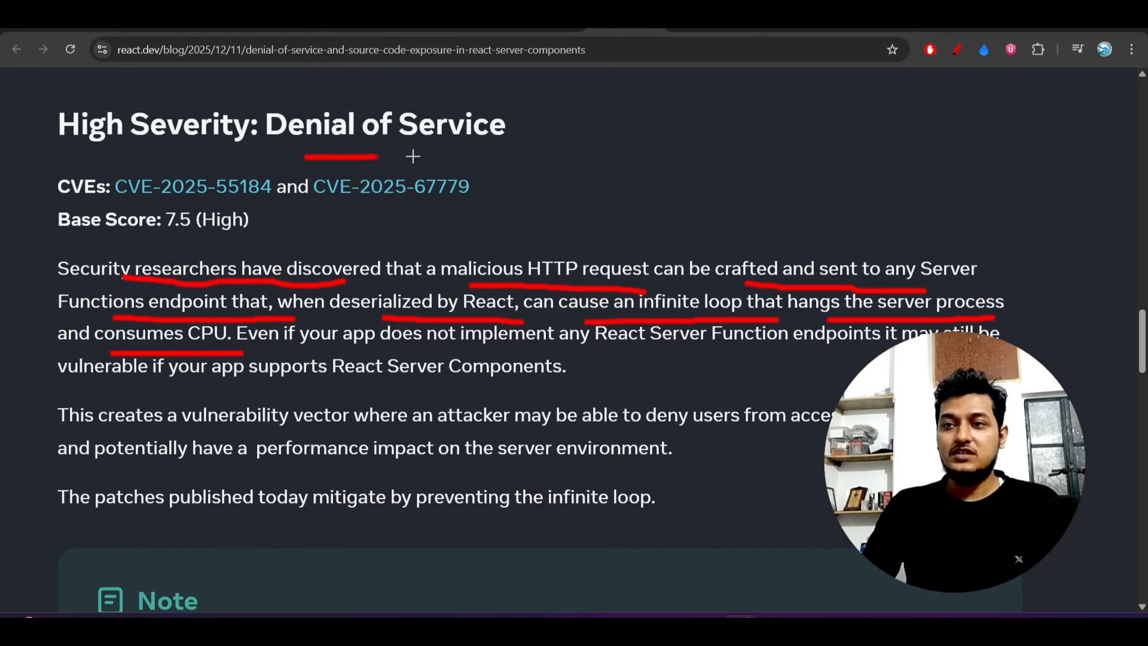
Step: Scroll to the additional-fix note's vulnerable versions line and the Medium Severity: Source Code Exposure heading
scroll(down, 3)
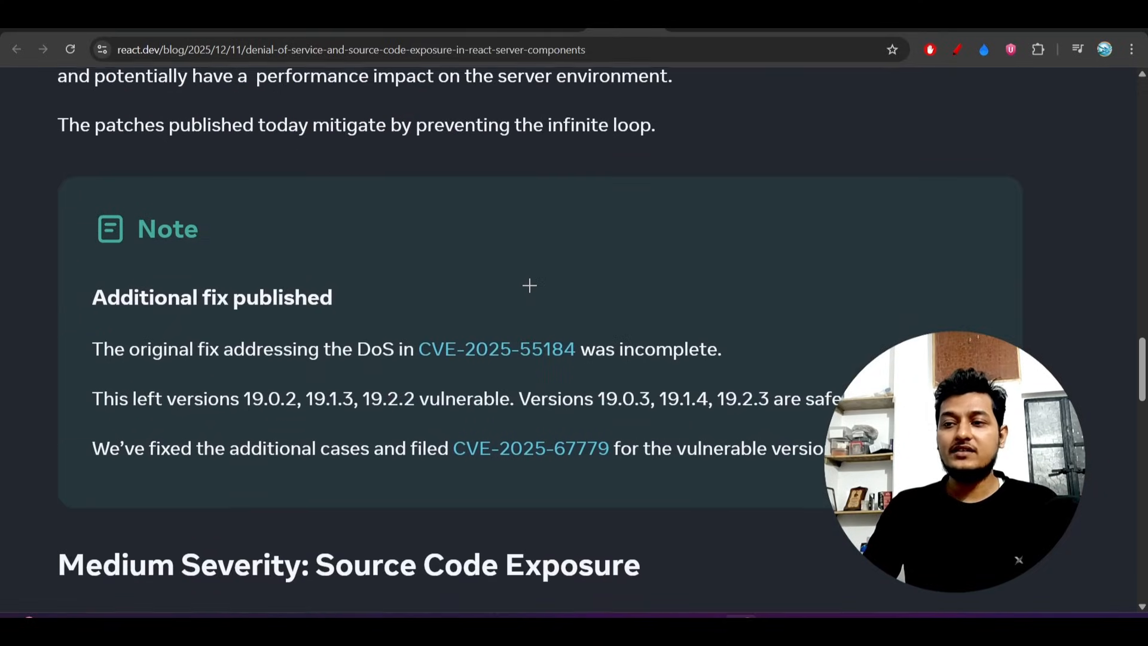
scroll(up, 3)
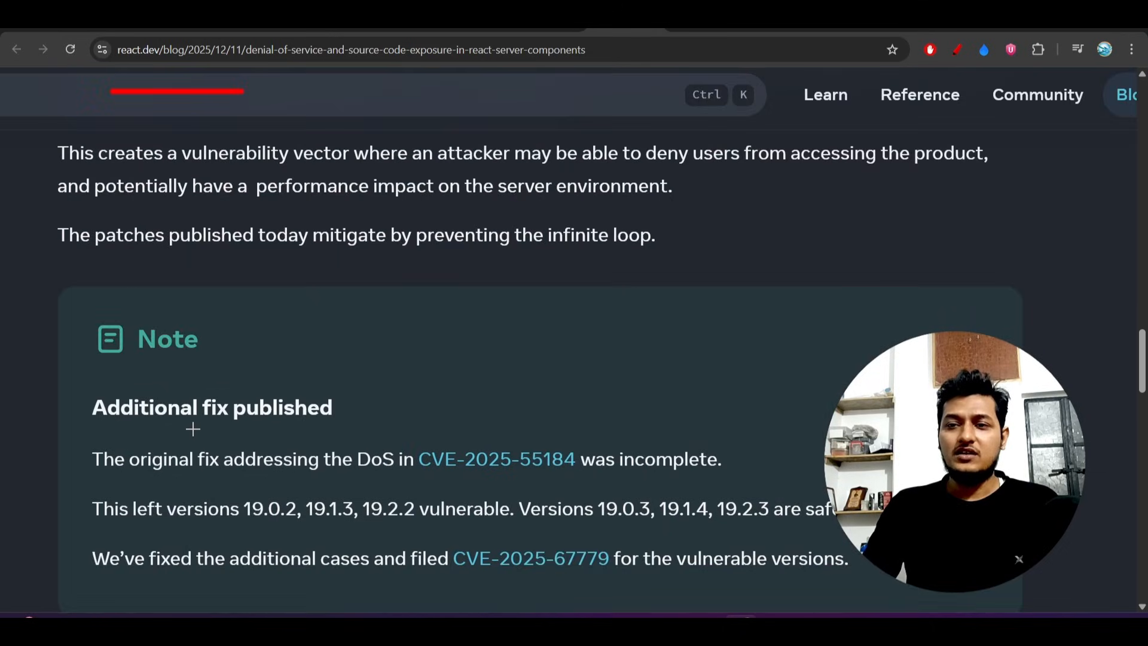
mouse_move(263, 483)
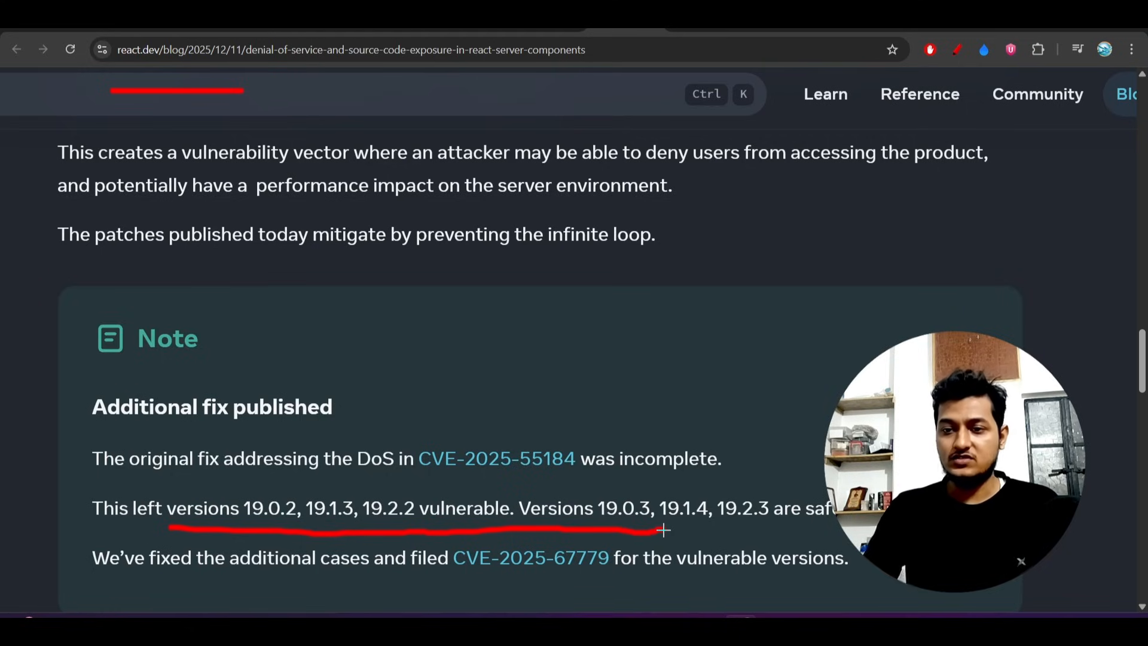
scroll(down, 3)
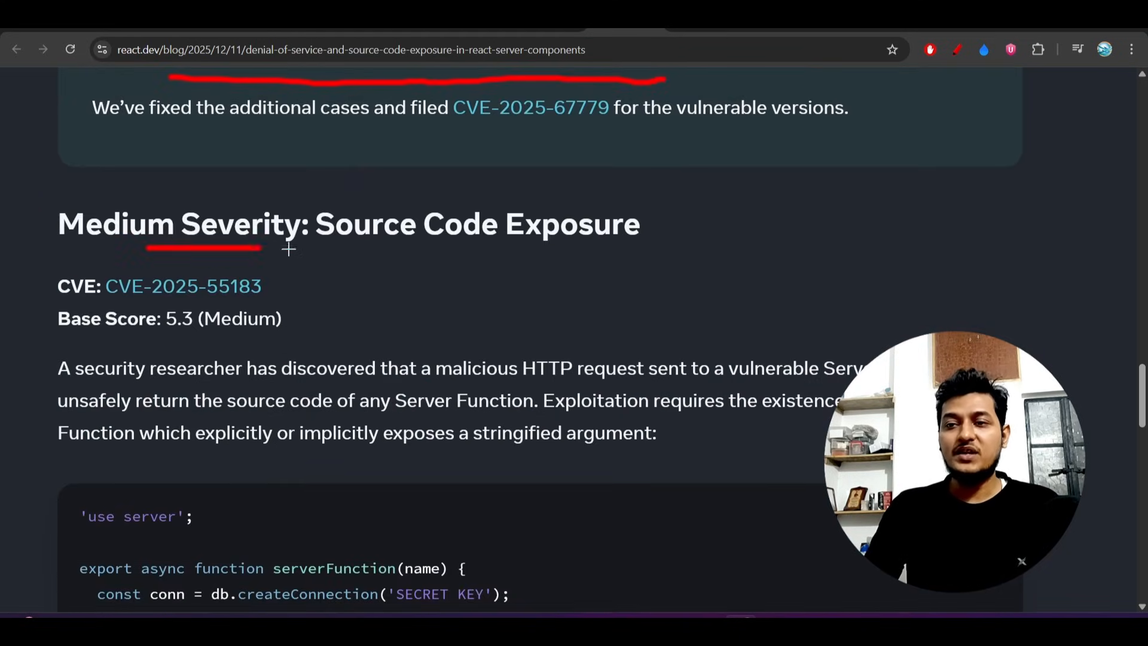
scroll(down, 3)
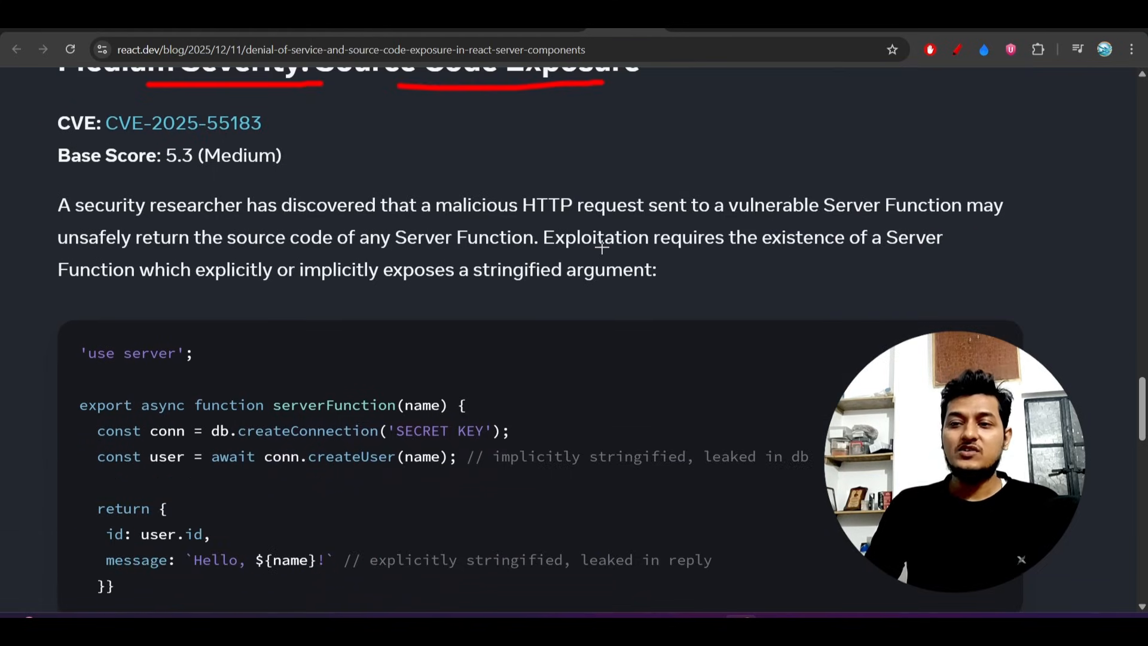
scroll(up, 3)
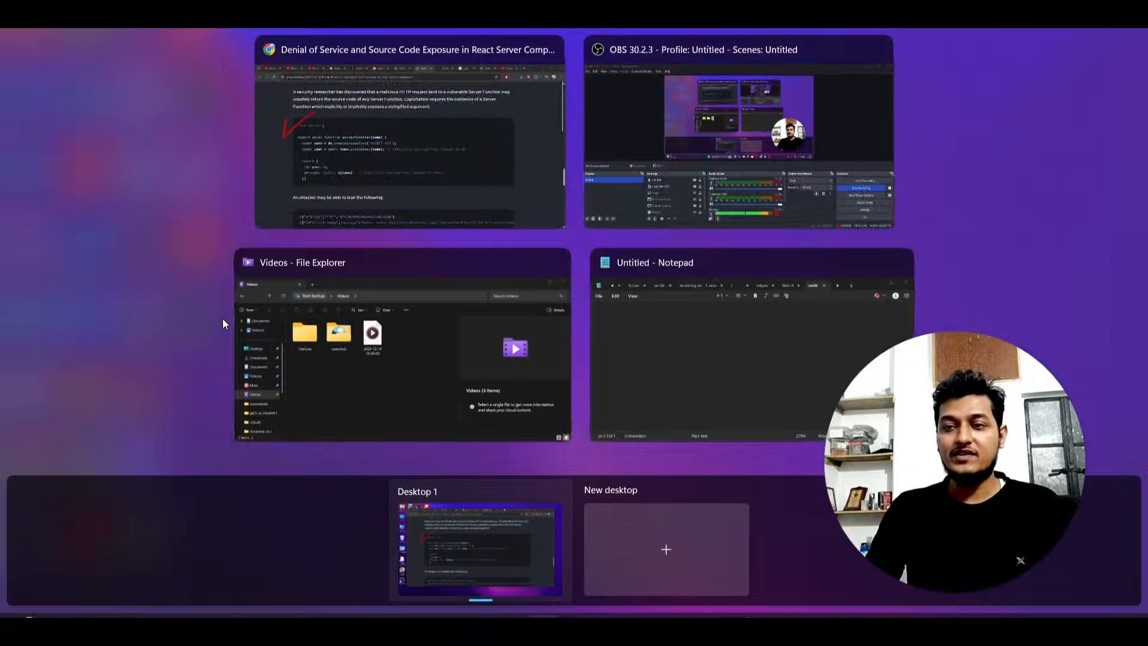
Step: Return to the react.dev post and scroll to the server-function code sample and leaked attacker output
click(409, 134)
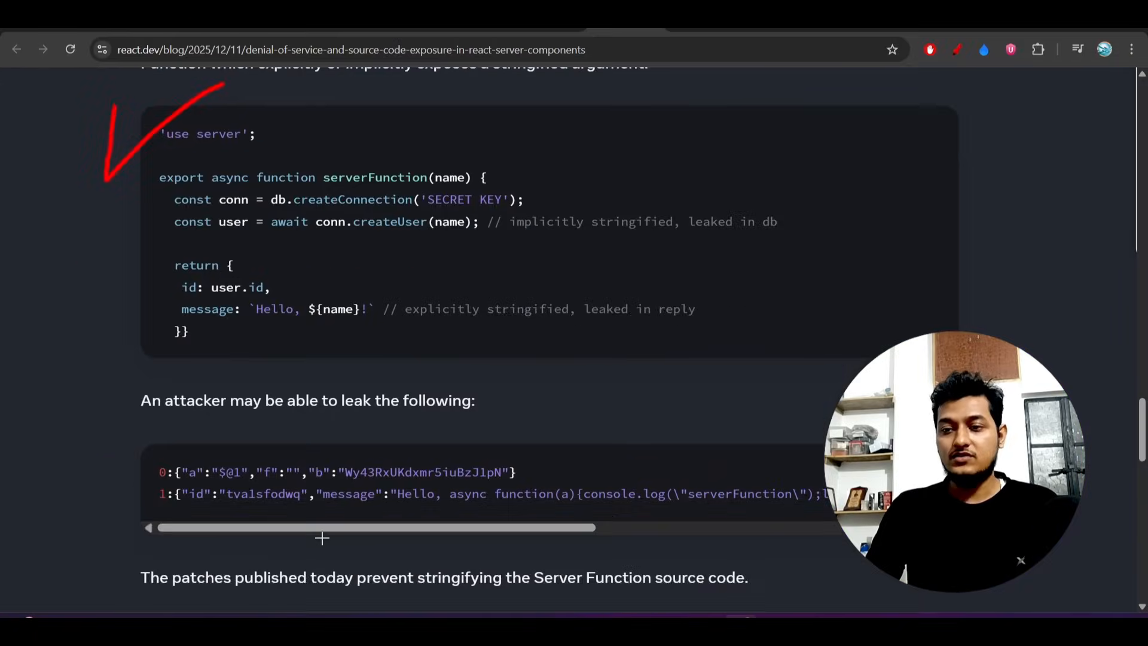
scroll(down, 3)
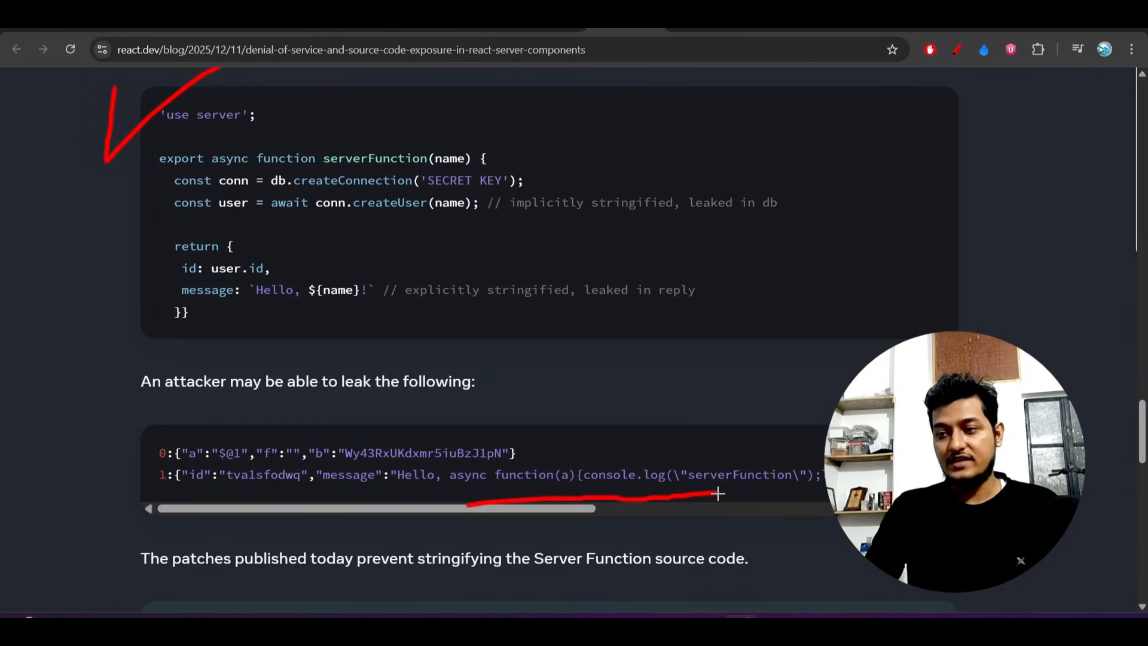
scroll(down, 3)
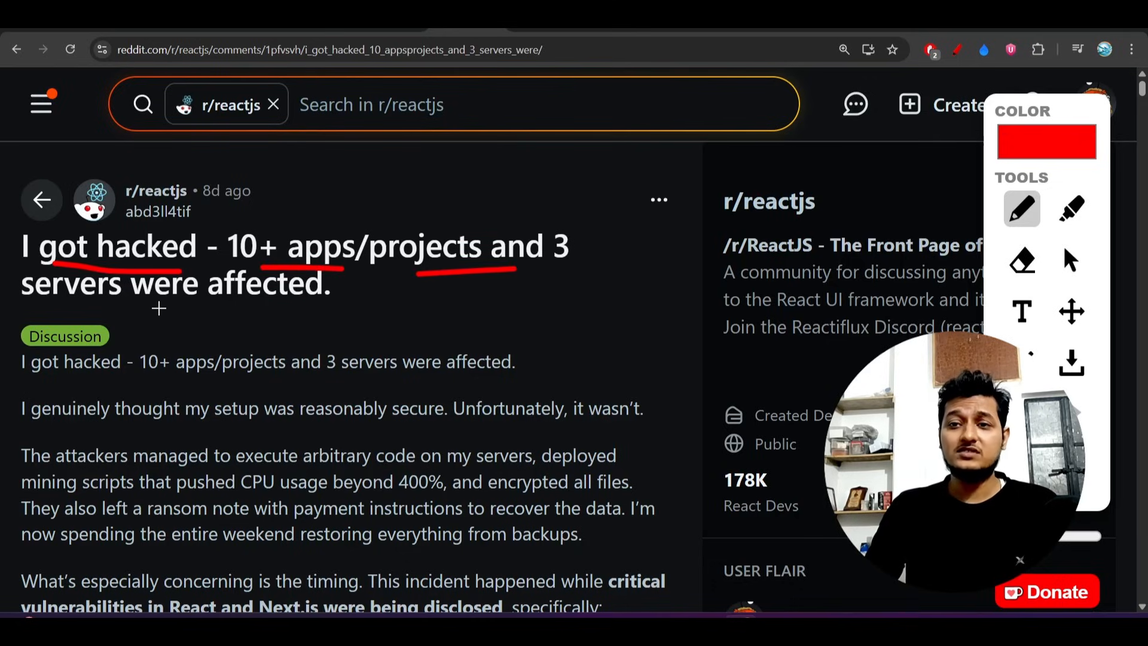
Step: Scroll the Reddit hacked-servers post through its attack details, CVE-2025-55182 bullet and disclosure timing
scroll(down, 3)
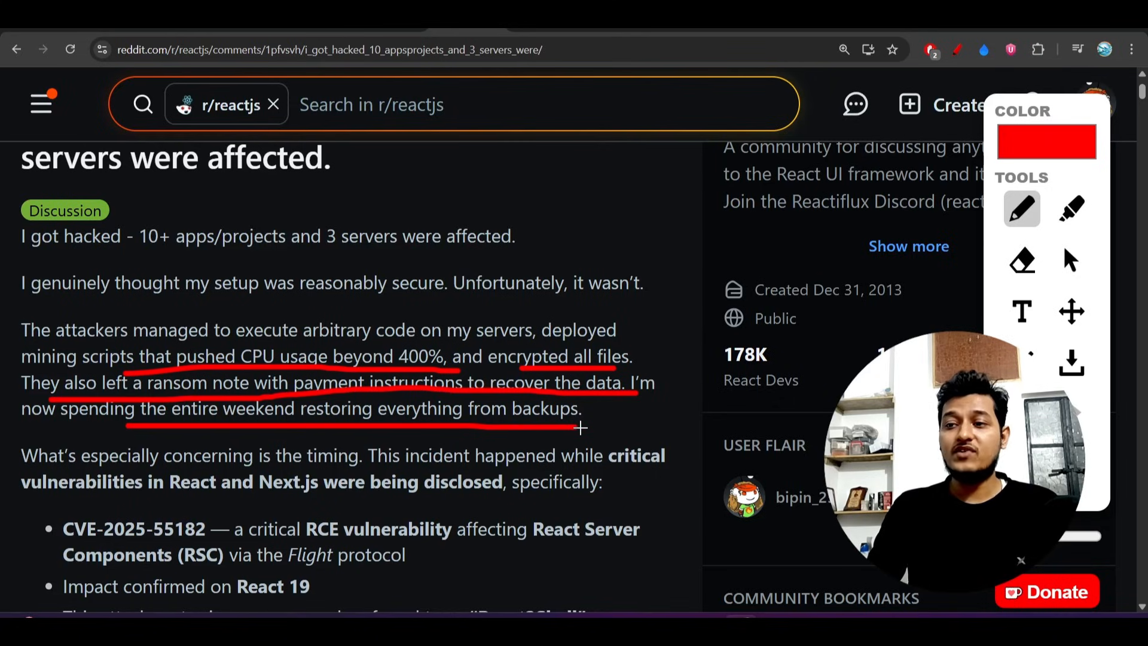
scroll(down, 3)
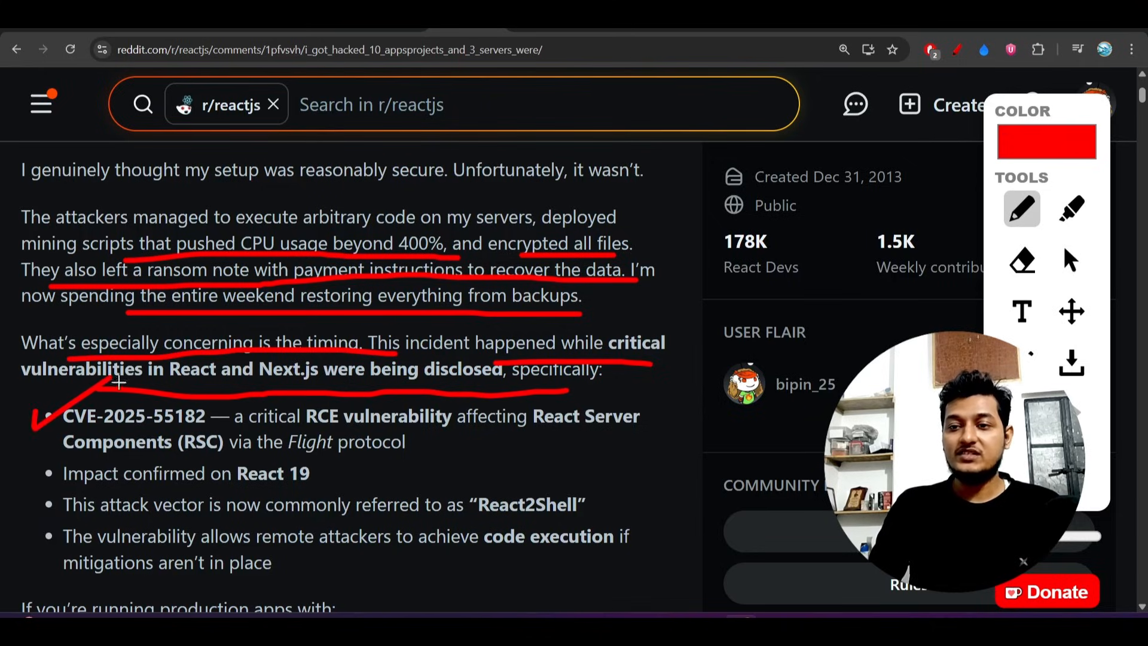
mouse_move(122, 381)
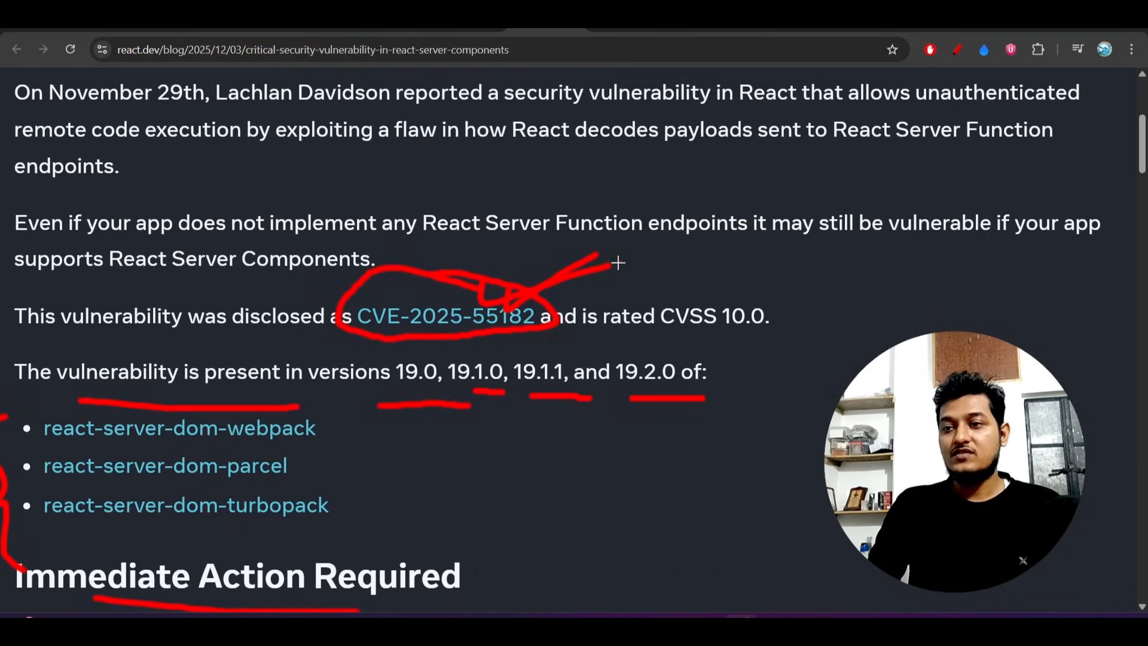
scroll(up, 3)
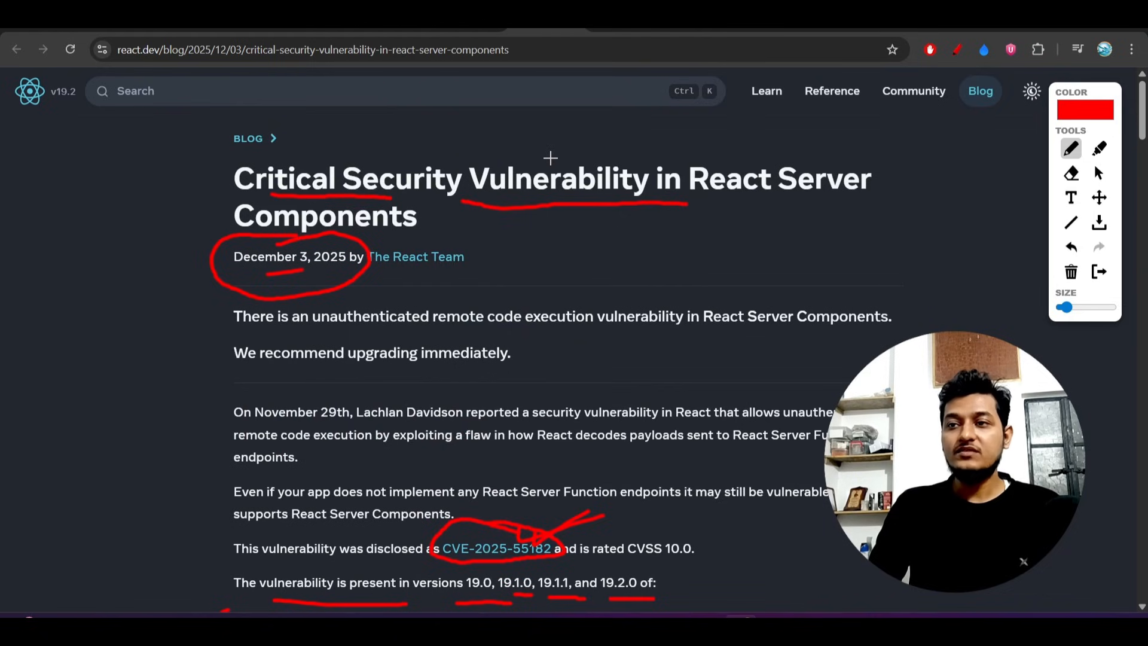
mouse_move(278, 290)
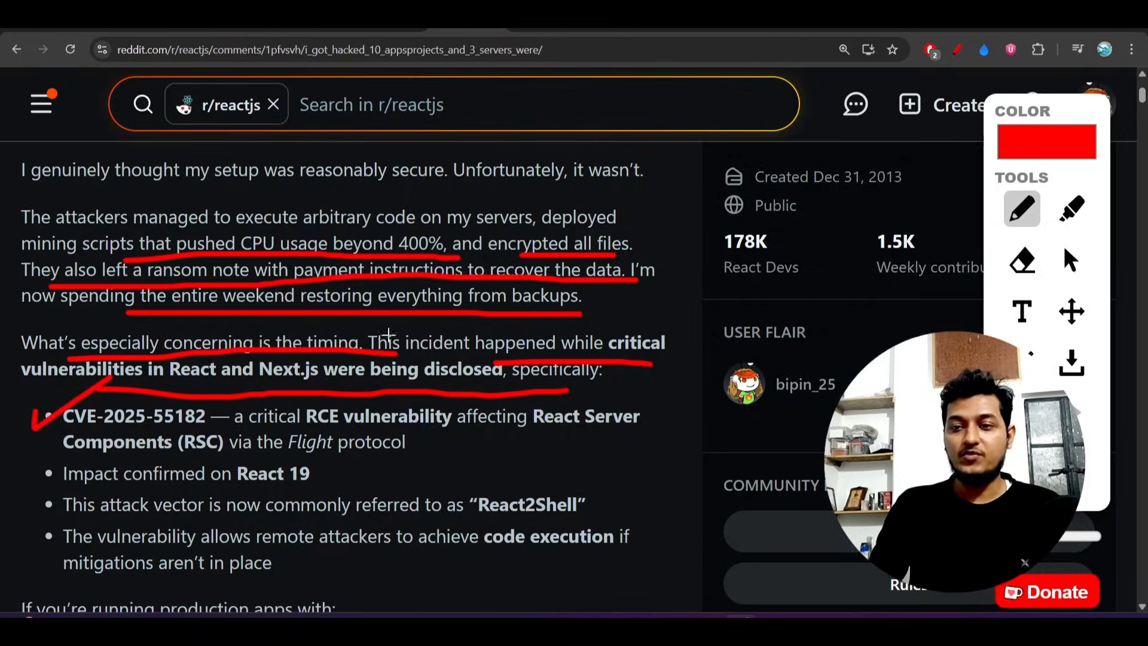
Step: Scroll the Reddit post to the React2Shell mention, the at-risk production setups and the mitigation advice
scroll(down, 3)
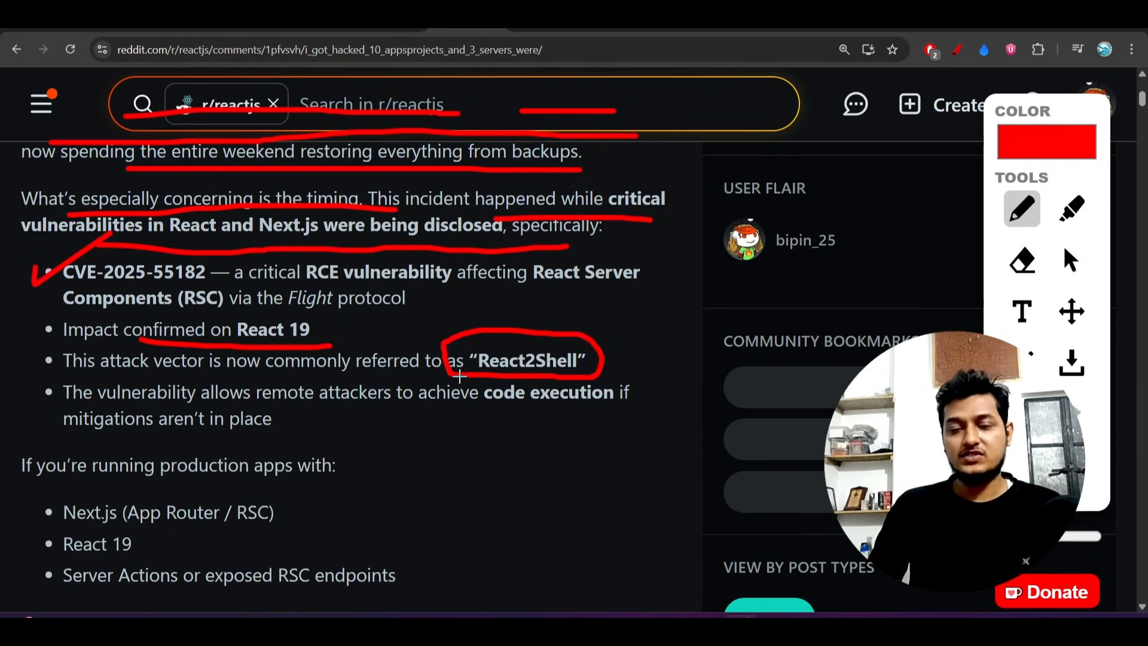
scroll(down, 3)
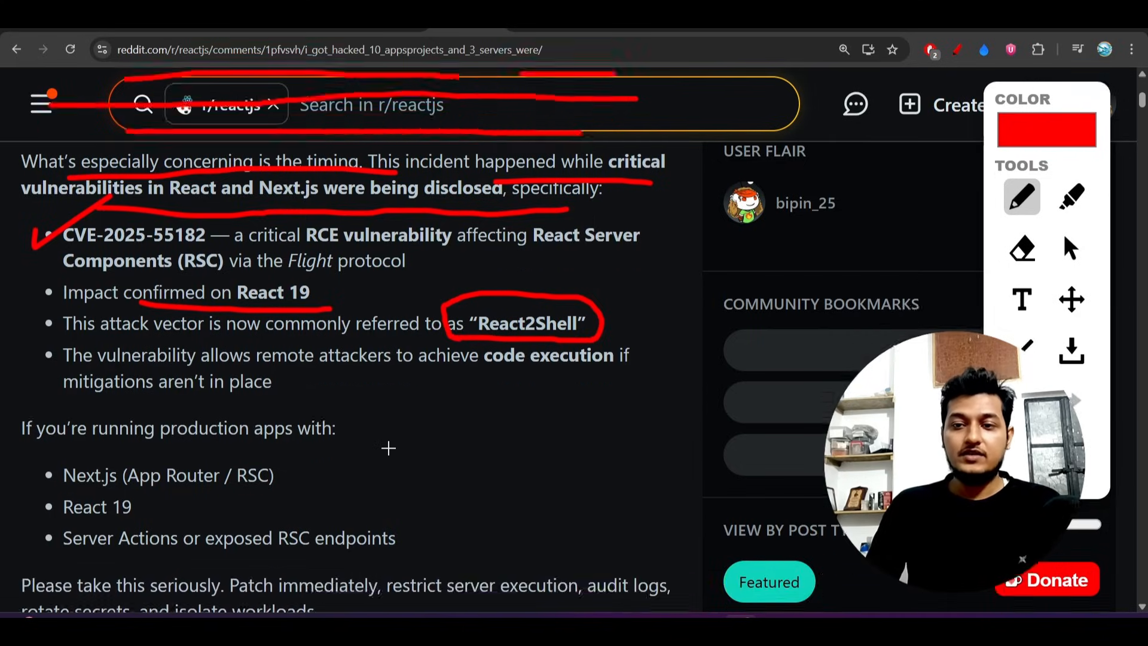
scroll(down, 3)
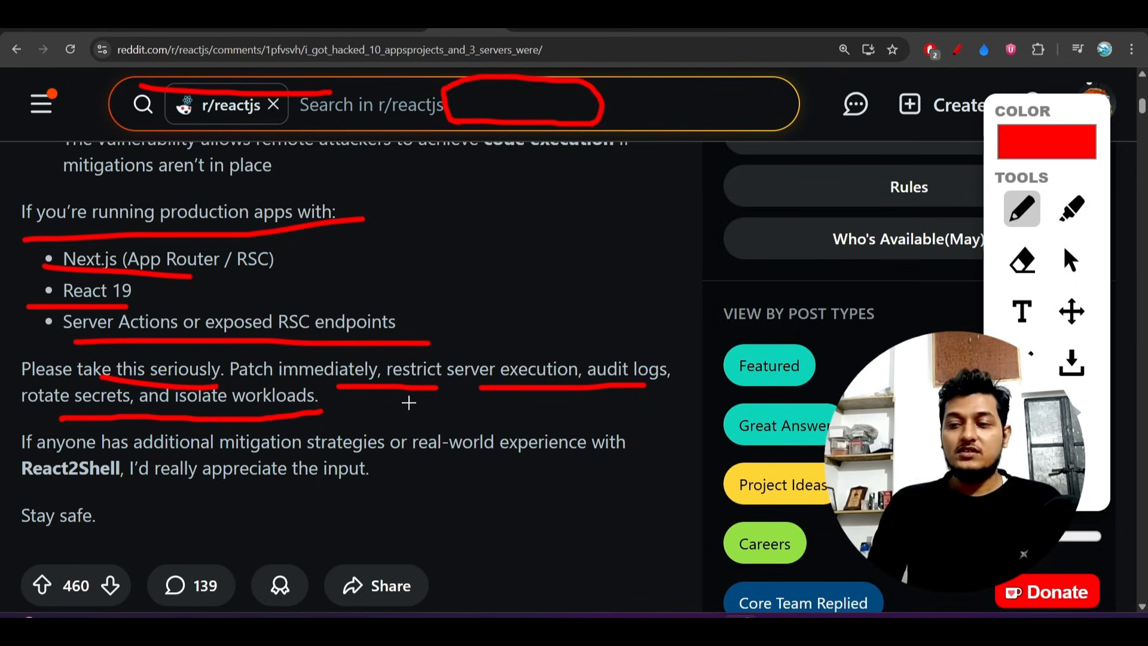
scroll(up, 3)
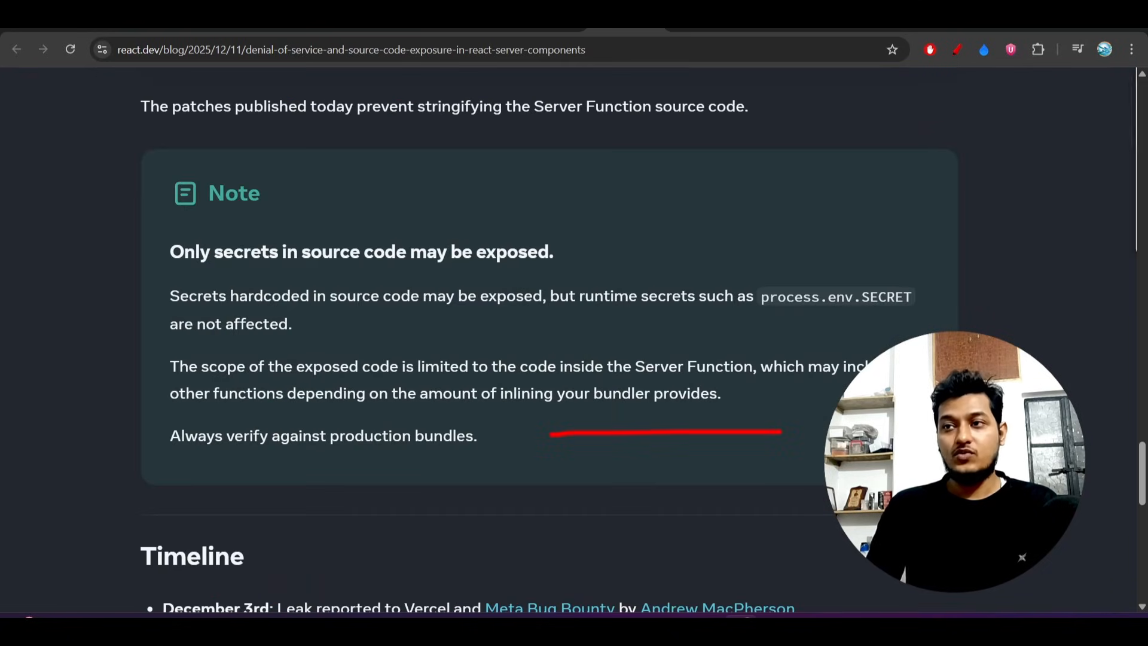
Step: Scroll through the December 11 react.dev post and back up to its summary of the two new CVEs
scroll(up, 3)
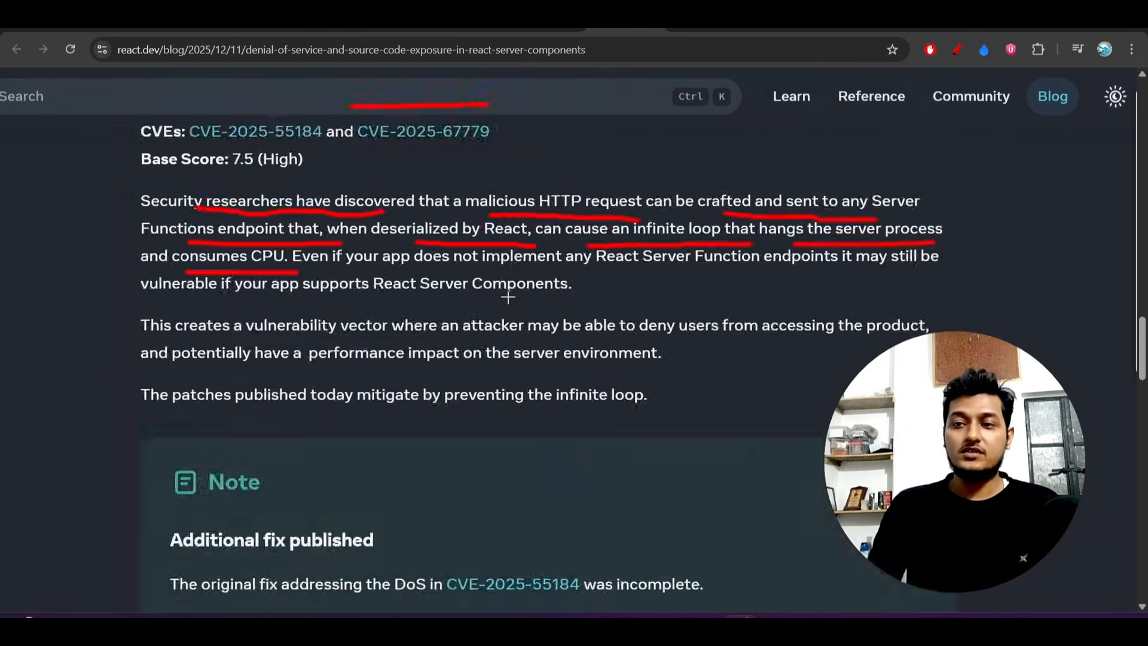
scroll(down, 3)
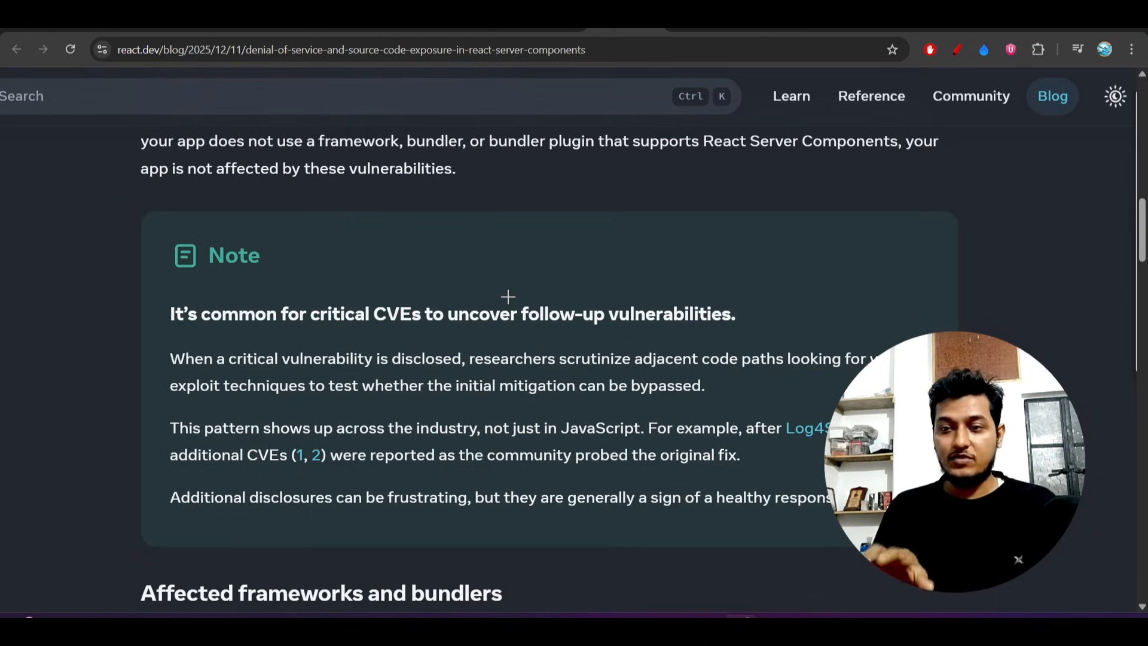
mouse_move(716, 177)
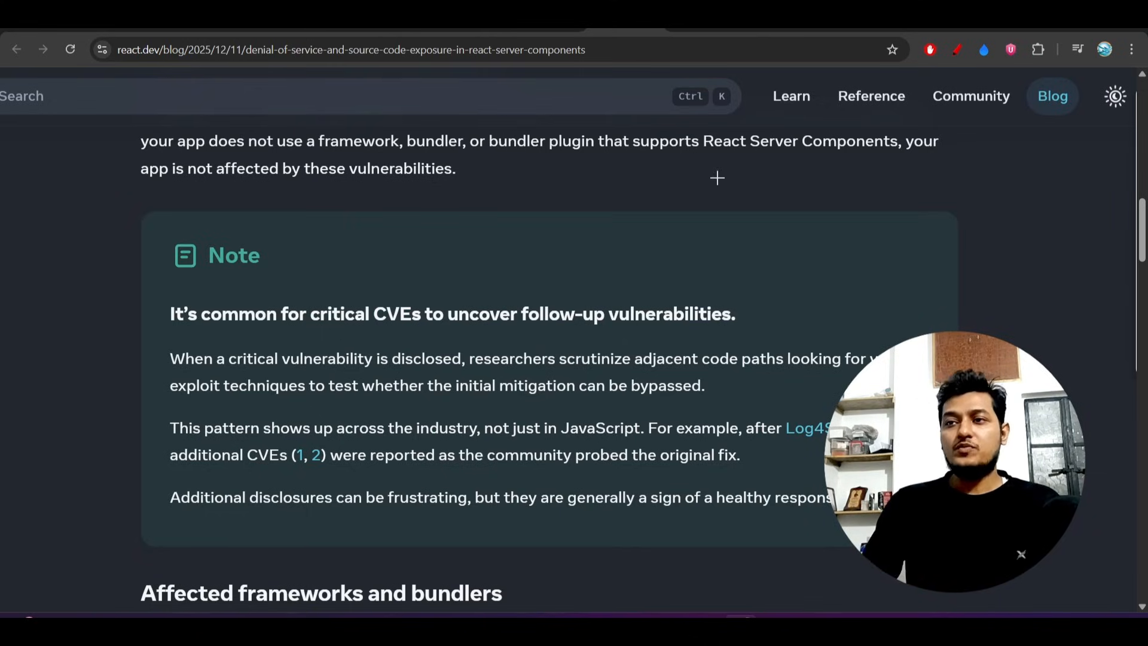
scroll(up, 3)
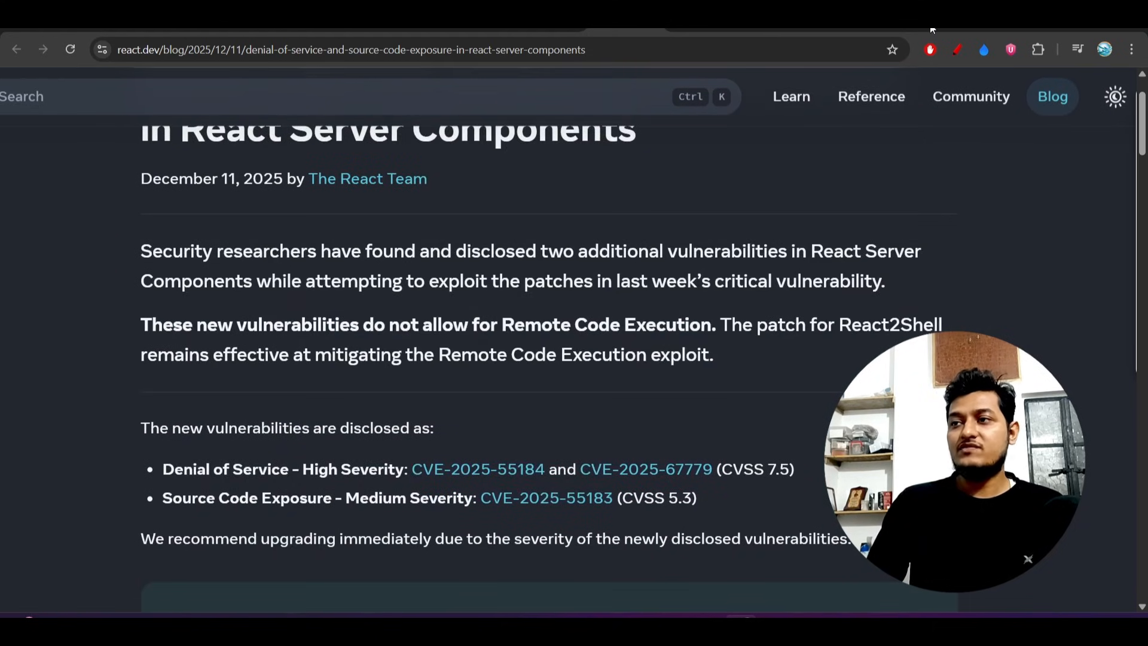